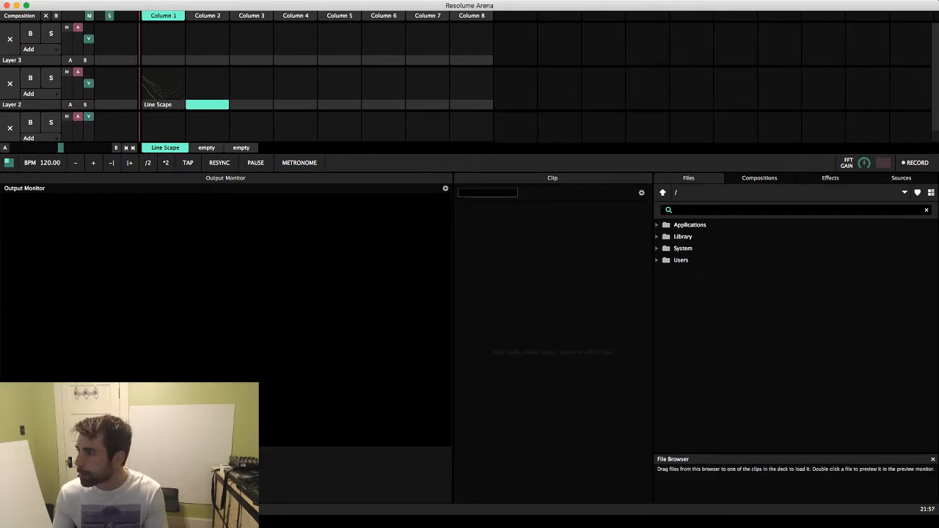
Step: Place Line Scape generator clips in Columns 2 and 3 of Layer 2
left_click(830, 177)
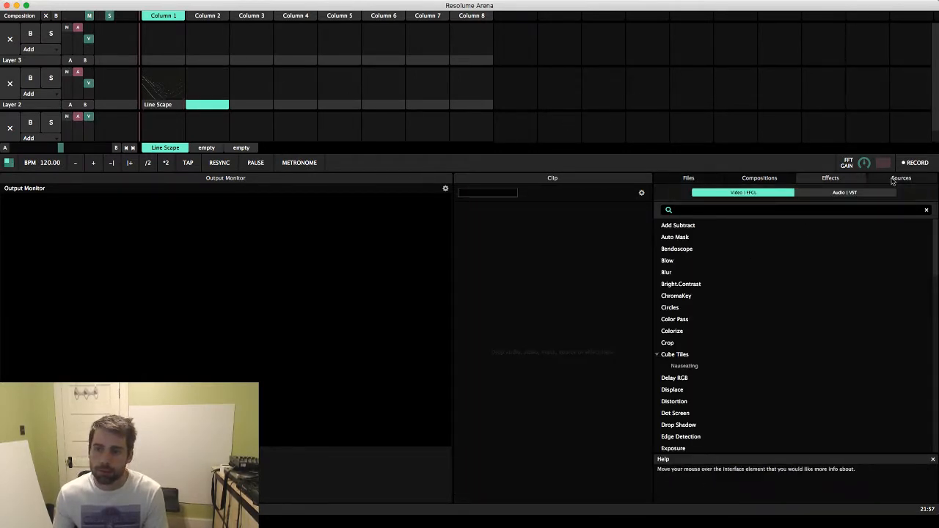
left_click(901, 178)
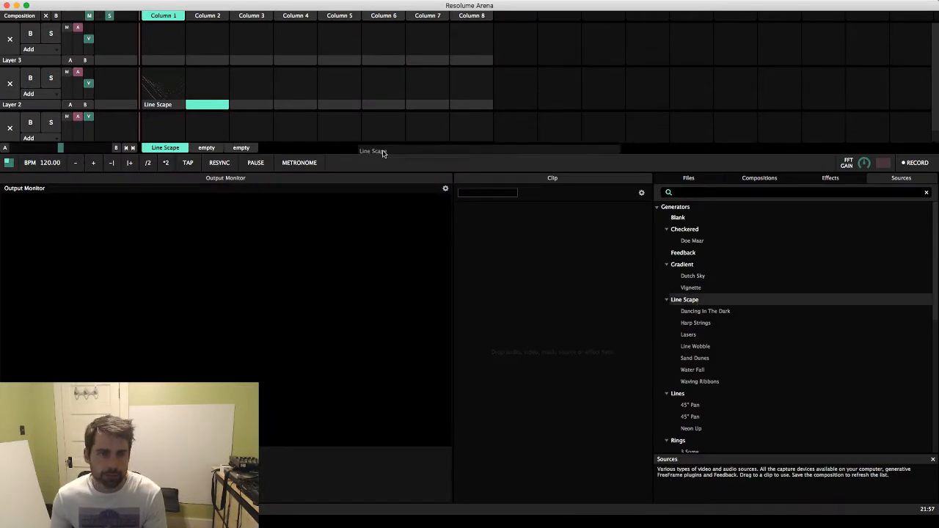
left_click(208, 83)
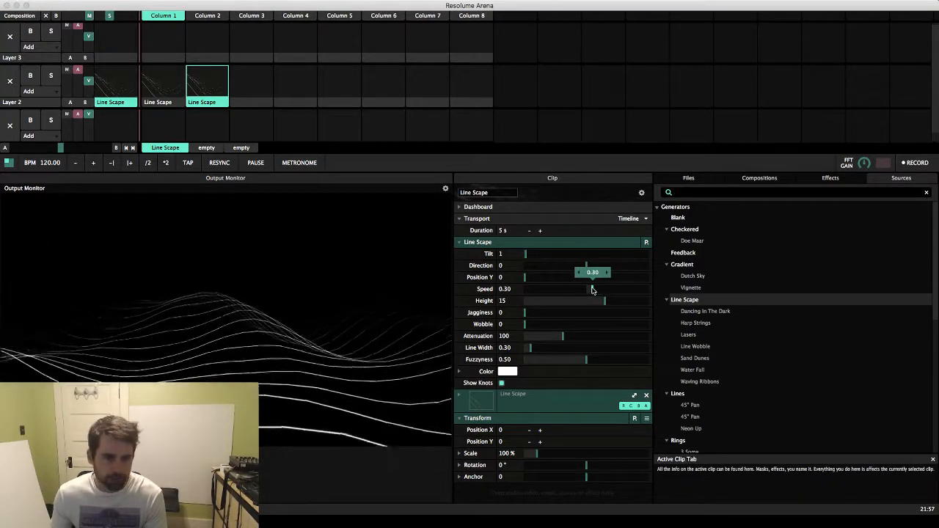
Step: Set the Line Scape clip's Height to 6.50 and Fuzzyness to 0.33
left_click_drag(604, 300, 564, 300)
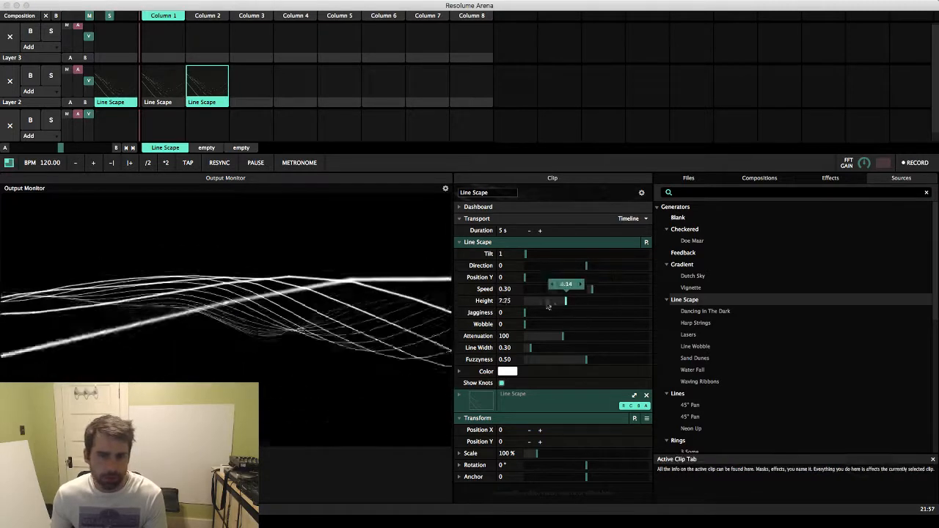
left_click_drag(565, 301, 549, 301)
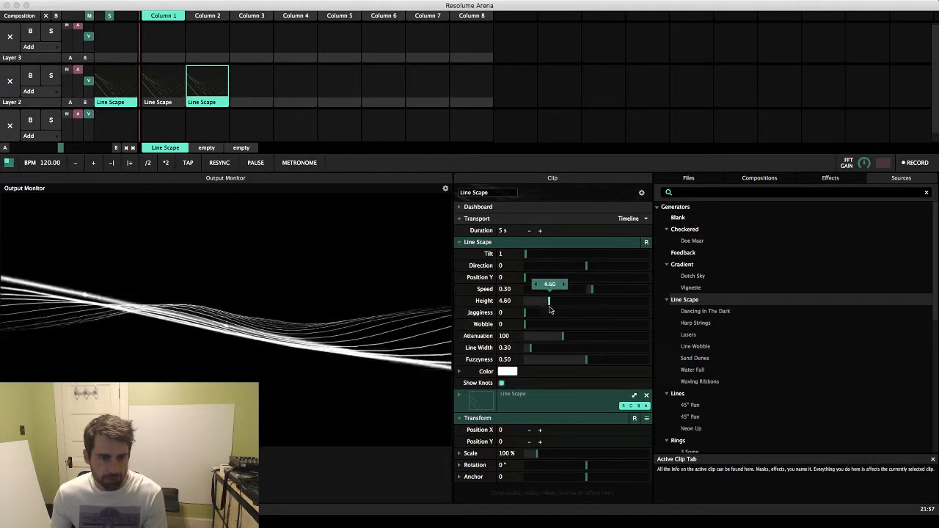
left_click_drag(549, 301, 559, 301)
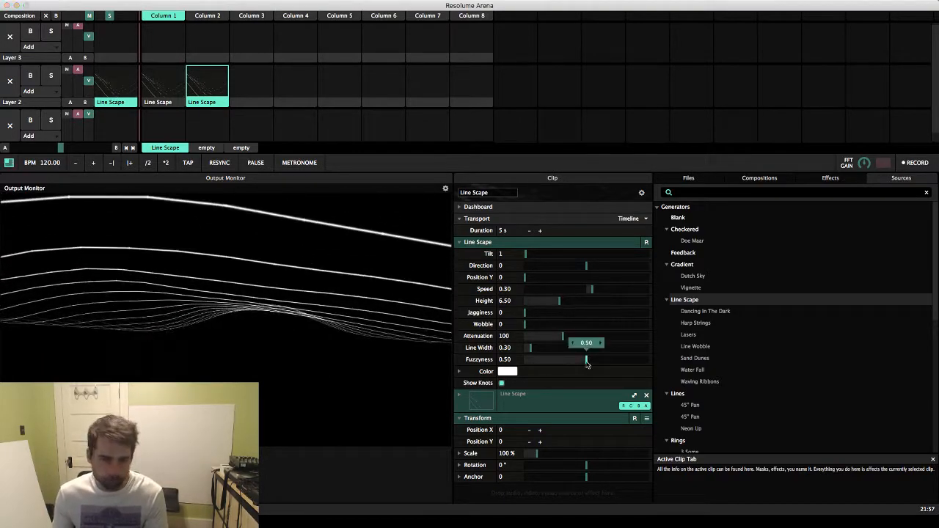
left_click_drag(587, 360, 567, 359)
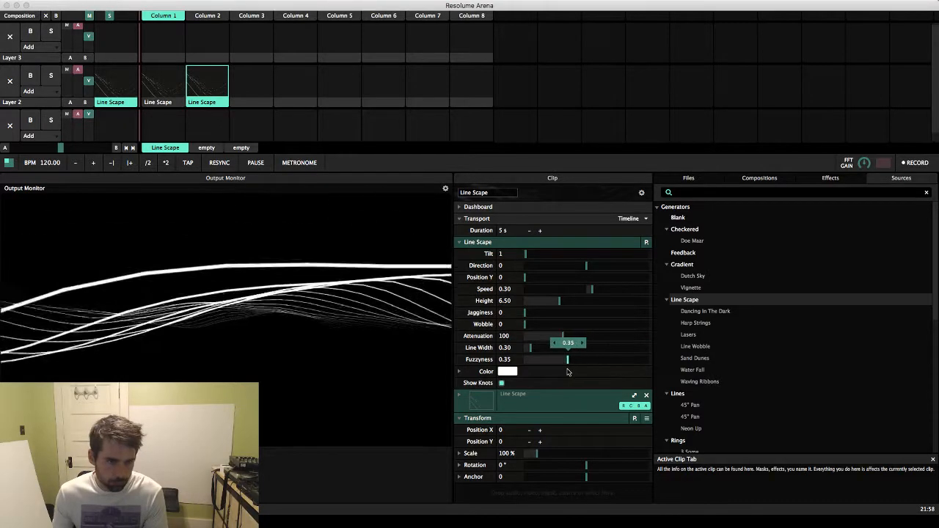
left_click_drag(567, 359, 564, 359)
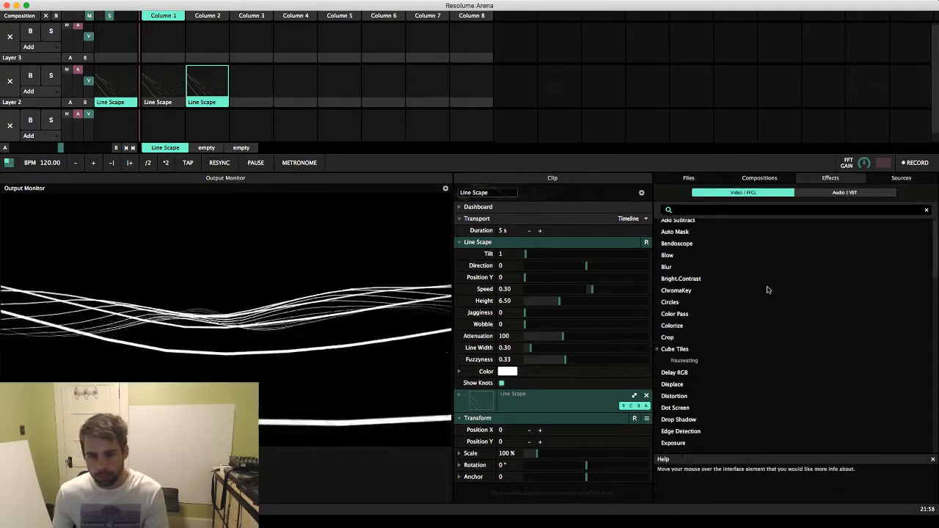
Step: Test Kaleidoscope on the clip with angles 0.56 and input rotation 0.24
scroll("down", 3)
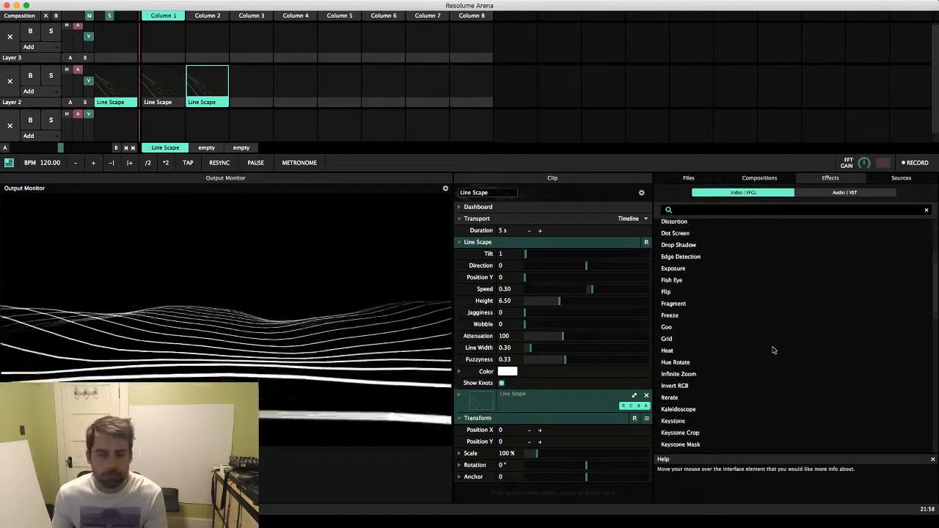
scroll("down", 3)
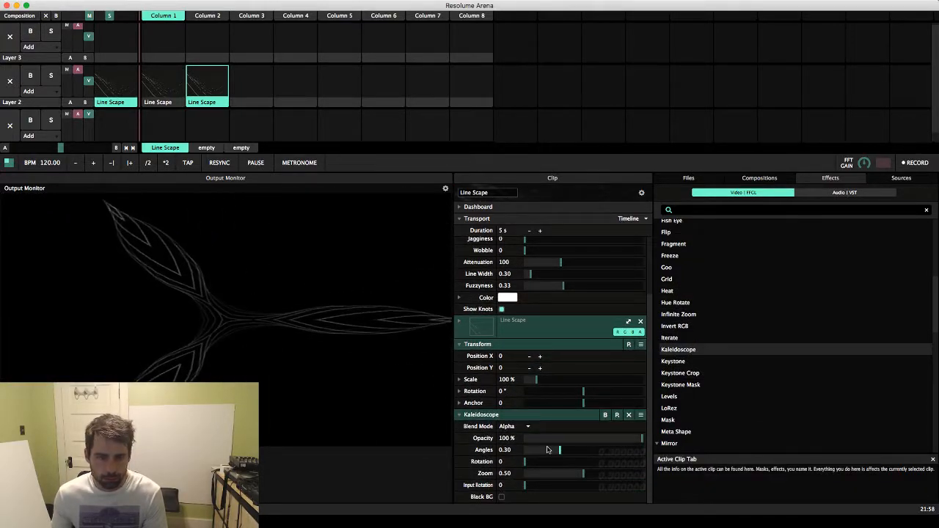
left_click_drag(524, 449, 596, 449)
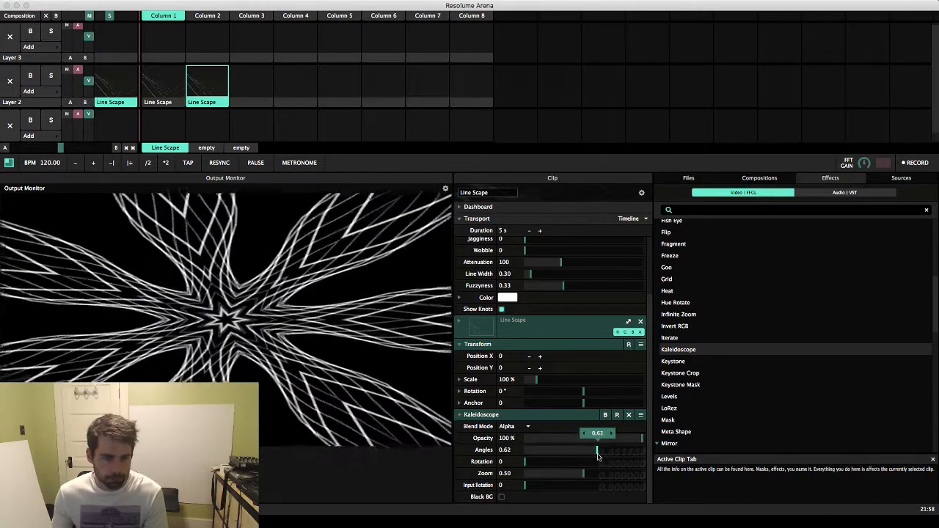
left_click_drag(598, 449, 579, 449)
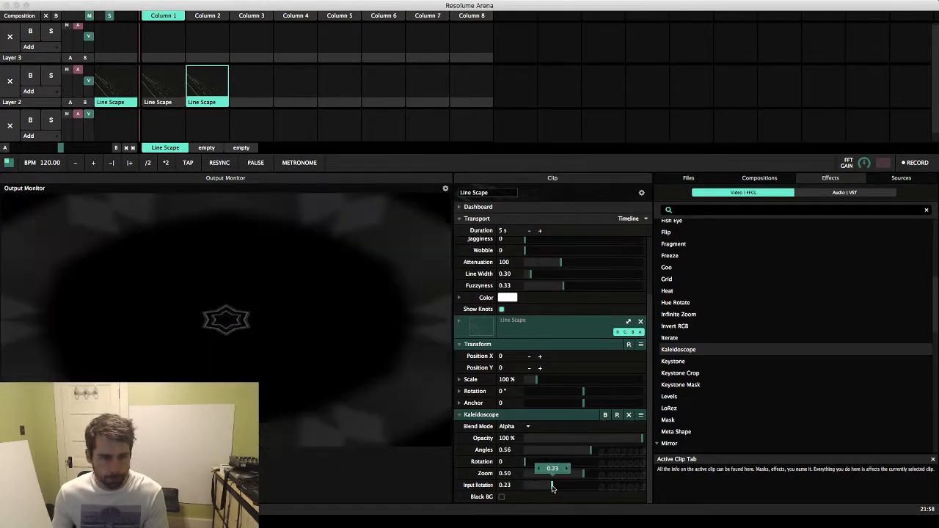
left_click_drag(550, 486, 554, 486)
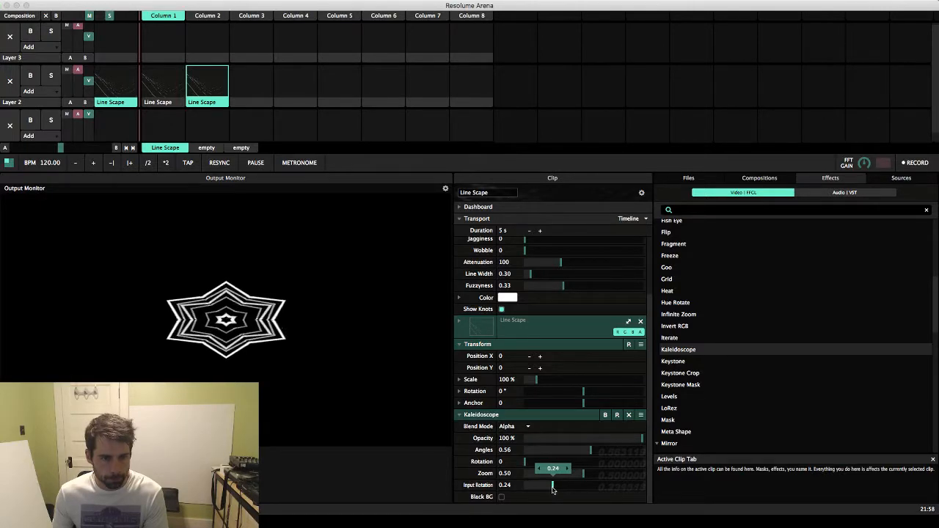
left_click_drag(553, 485, 543, 485)
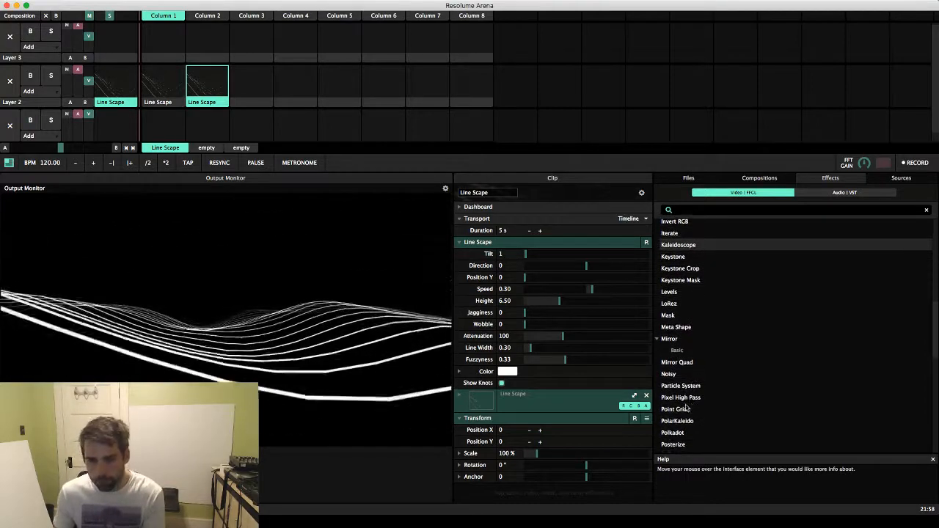
Step: Try Point Grid, then scroll the Effects list to find Stingy Sphere
double_click(673, 408)
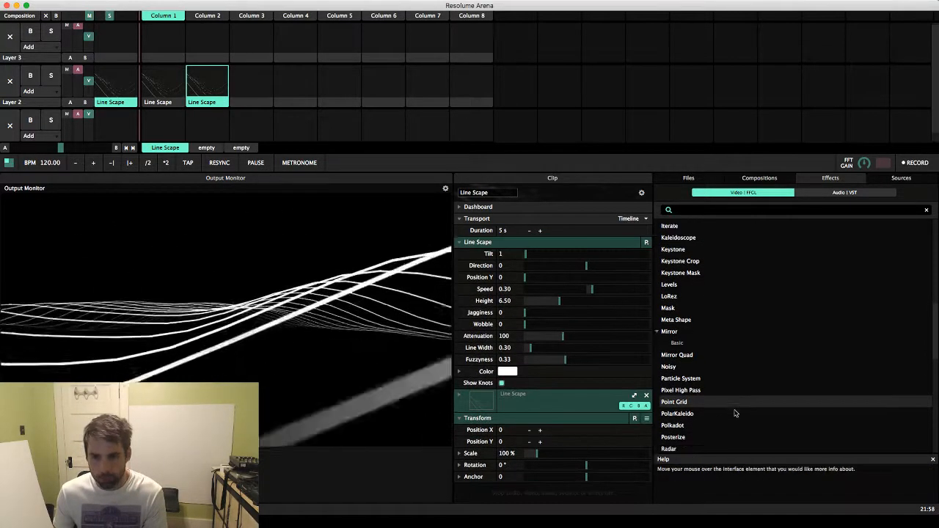
scroll("down", 3)
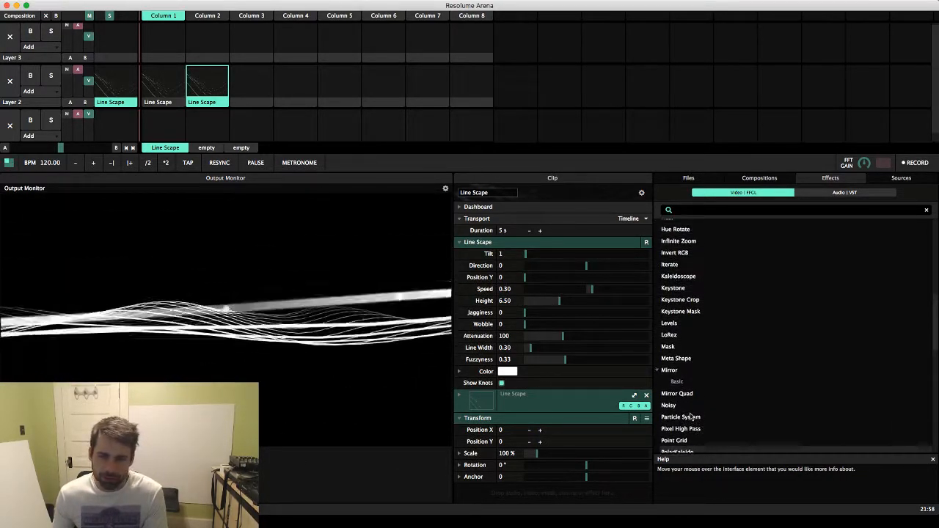
scroll("down", 3)
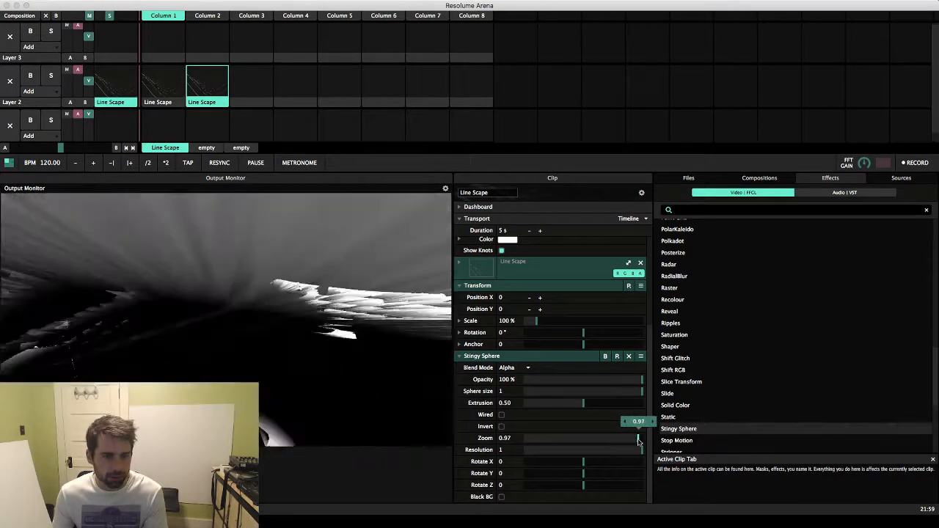
Step: Max out Stingy Sphere's zoom and tilt its Rotate X before deleting it
left_click_drag(638, 438, 641, 437)
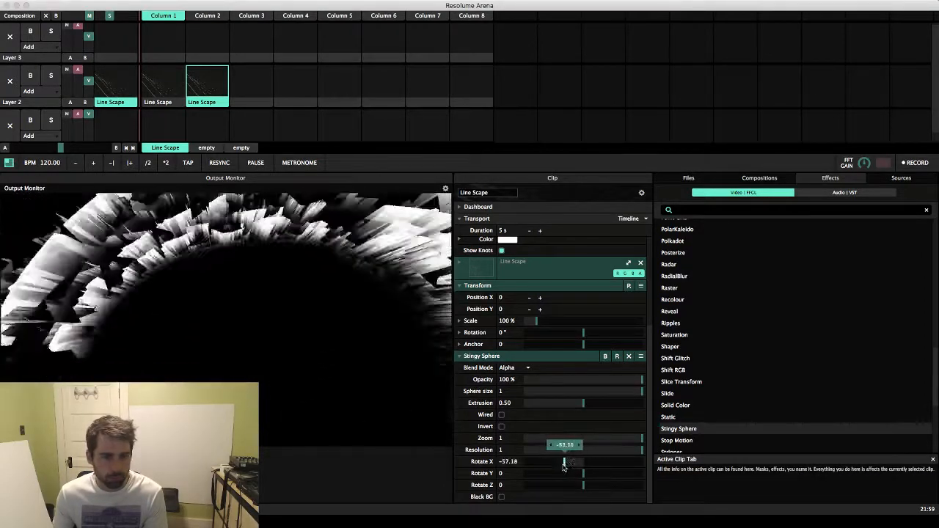
left_click_drag(563, 462, 542, 462)
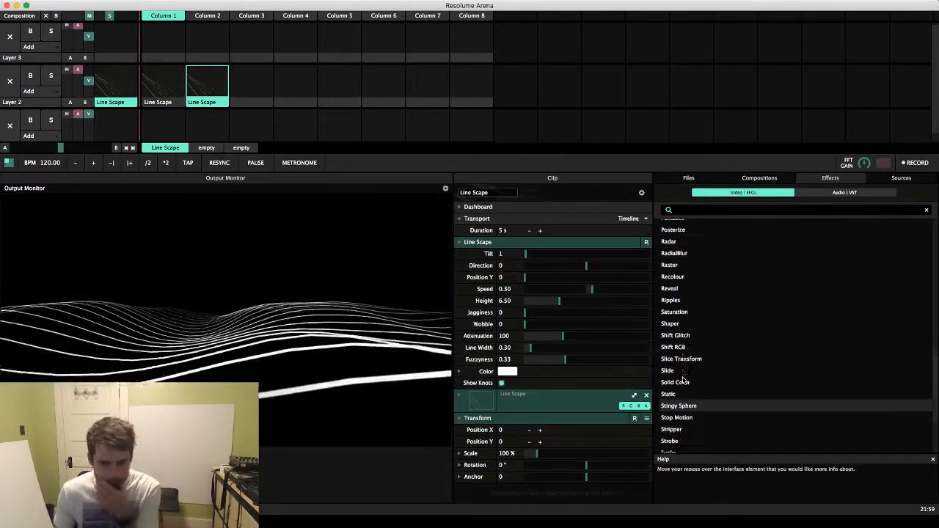
Step: Remove the tried Tunnel effect and add Twisted to the Line Scape clip
scroll("down", 3)
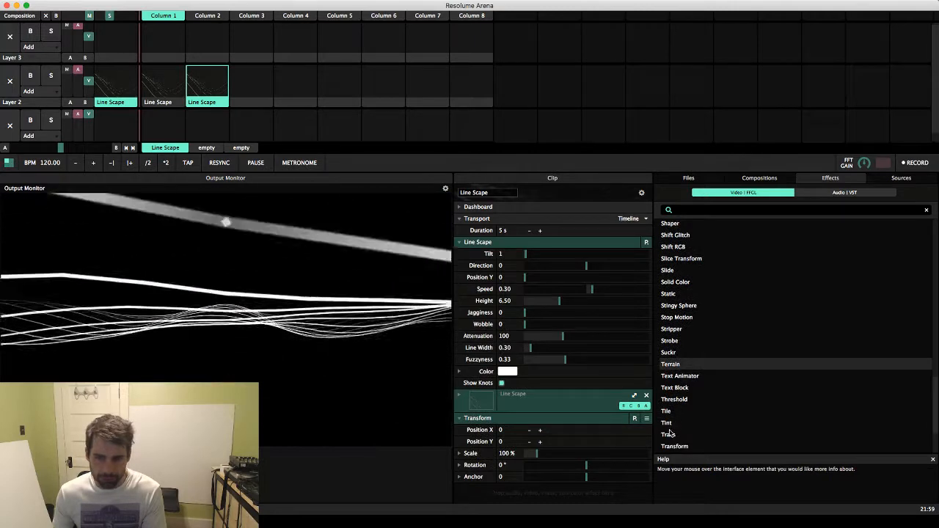
scroll("down", 3)
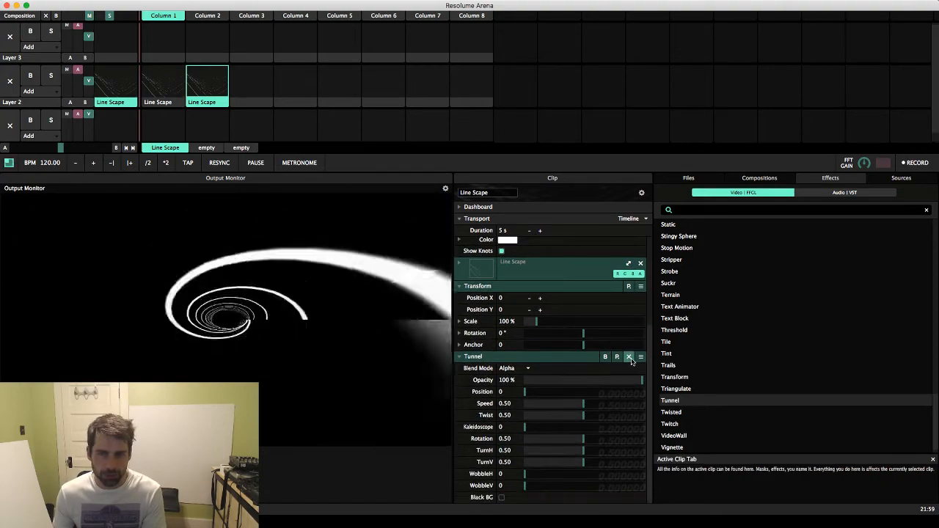
left_click(629, 358)
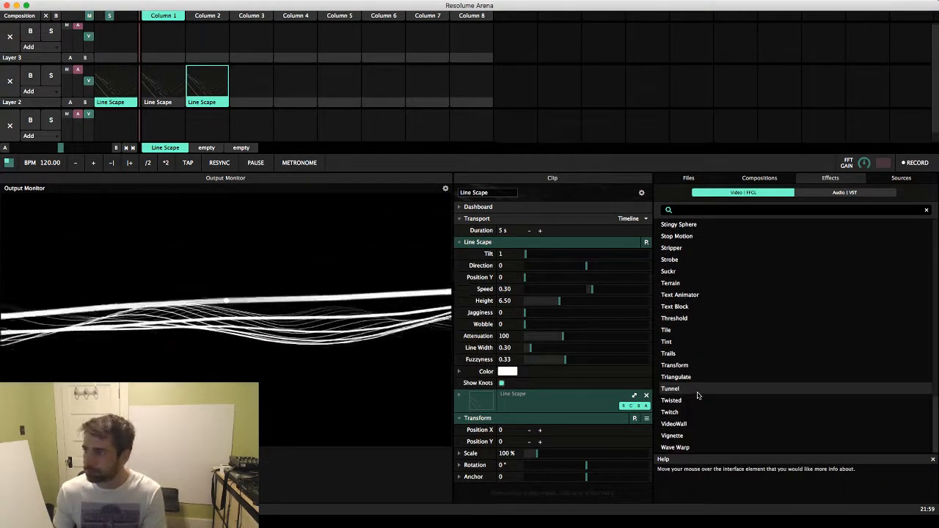
double_click(674, 447)
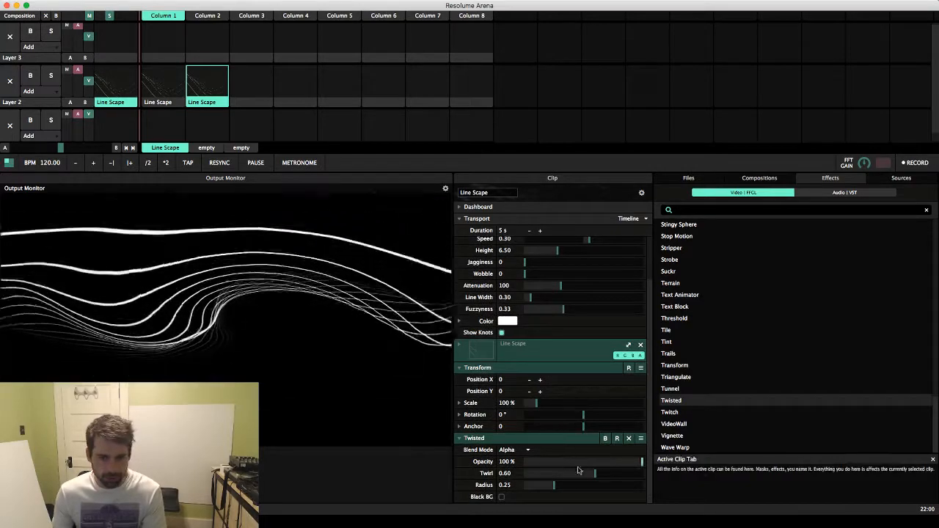
Step: Tune Twisted radius to about 0.87 and push twirl toward 0.94
left_click_drag(594, 473, 539, 473)
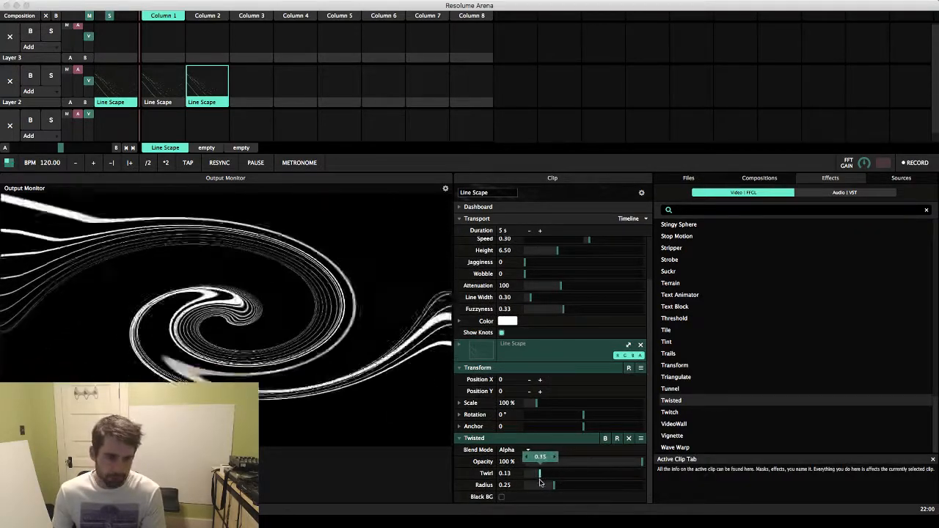
left_click_drag(539, 473, 587, 473)
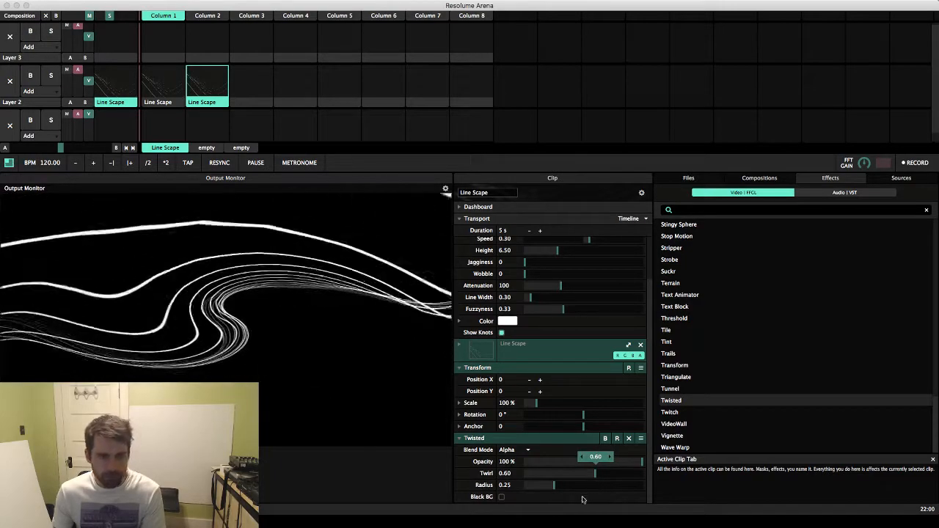
left_click_drag(553, 485, 627, 484)
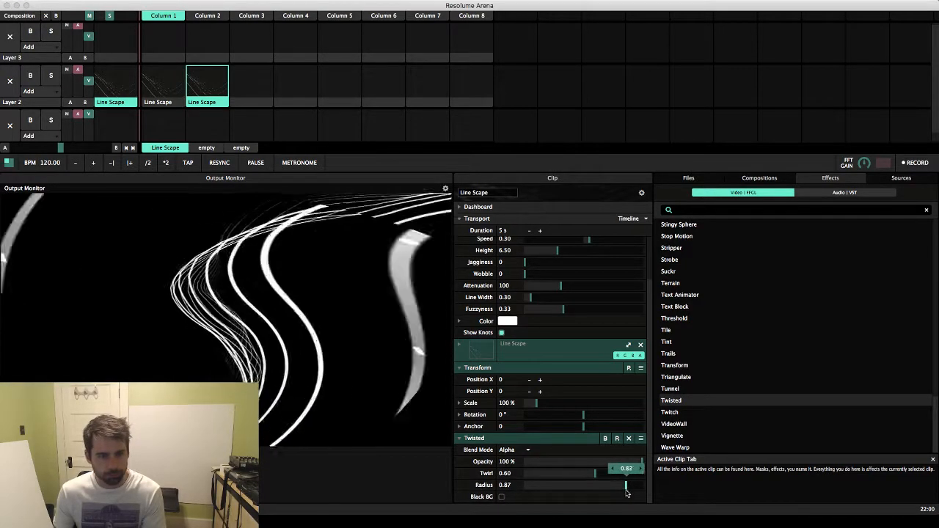
left_click_drag(627, 485, 579, 485)
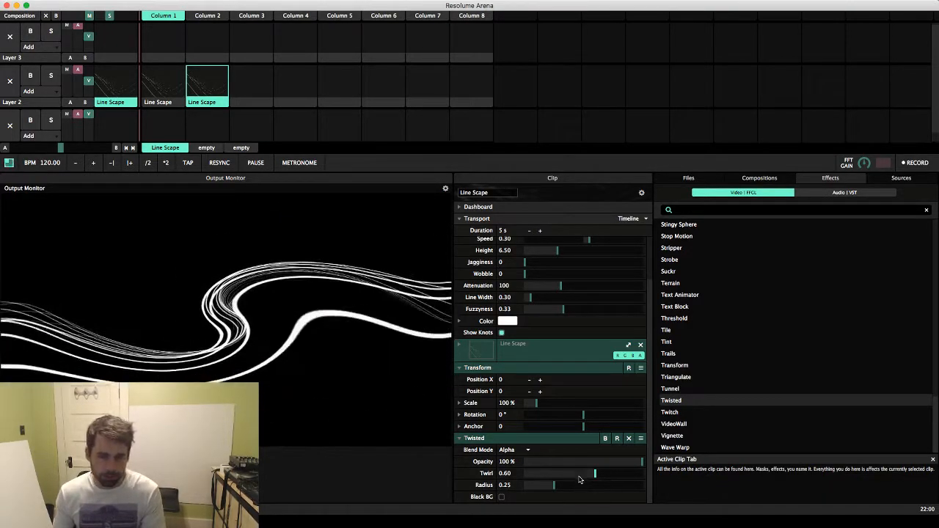
left_click_drag(580, 473, 634, 473)
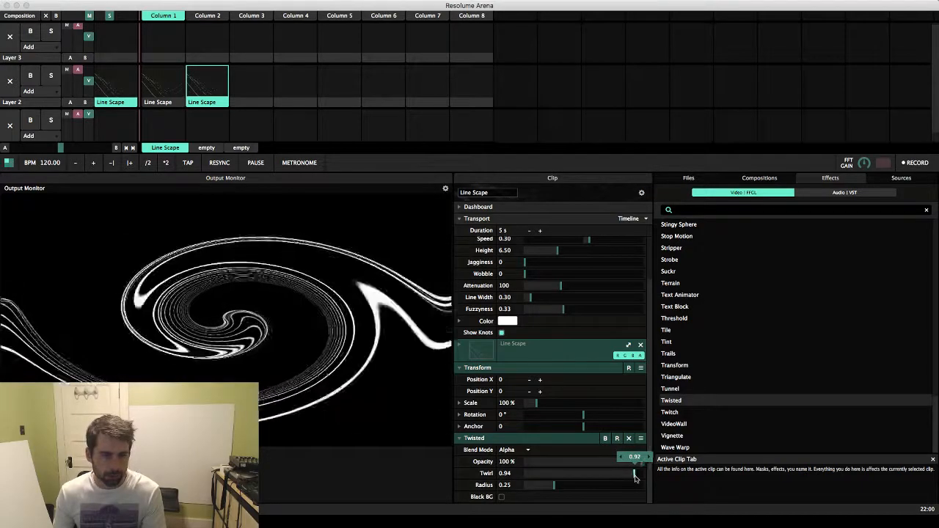
left_click_drag(634, 473, 619, 473)
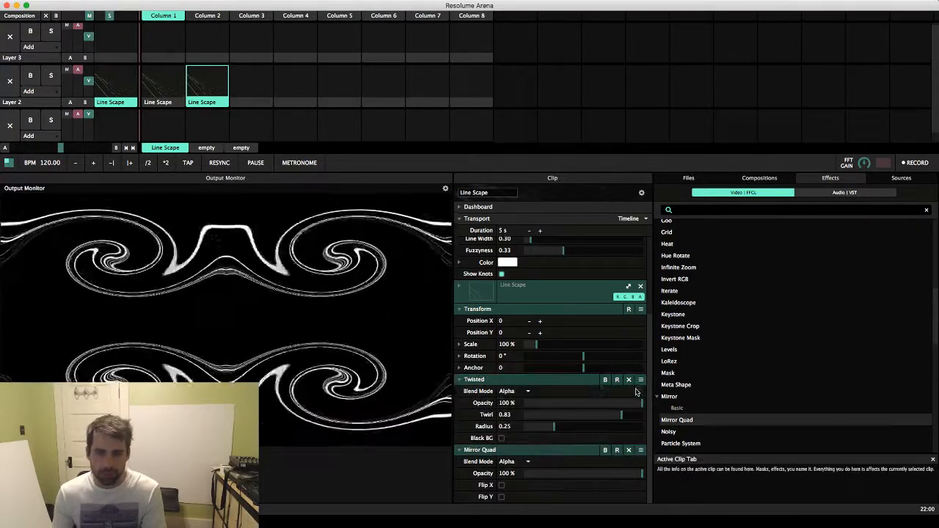
Step: Set the Twisted radius to full and twirl to 0.69
left_click_drag(554, 426, 535, 426)
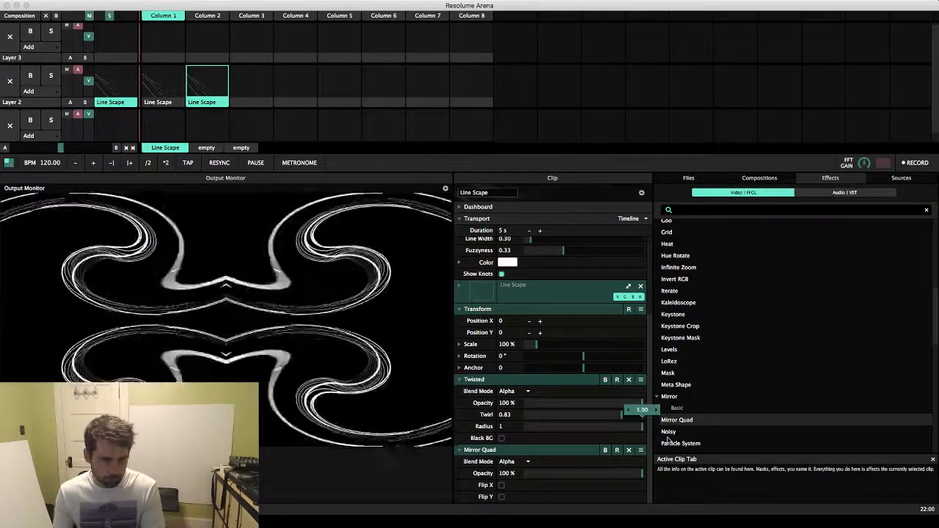
left_click_drag(631, 414, 605, 415)
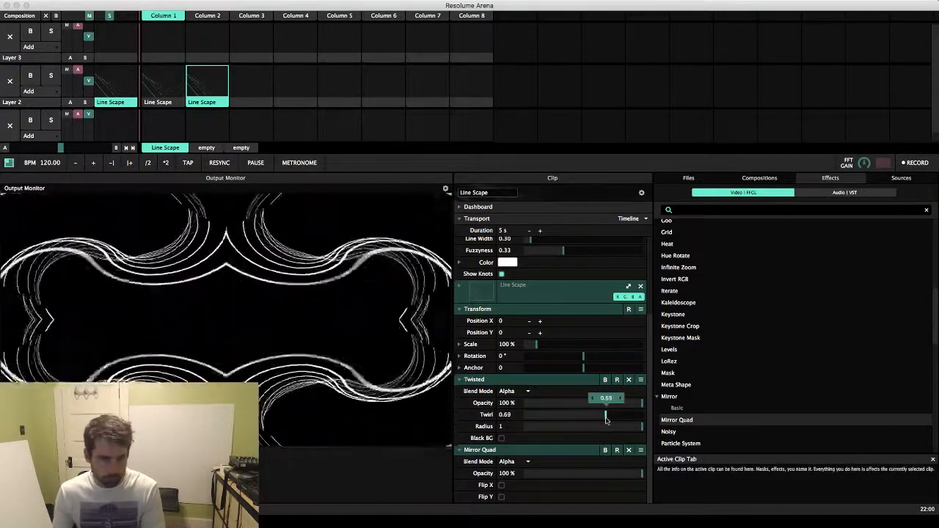
left_click_drag(597, 414, 640, 414)
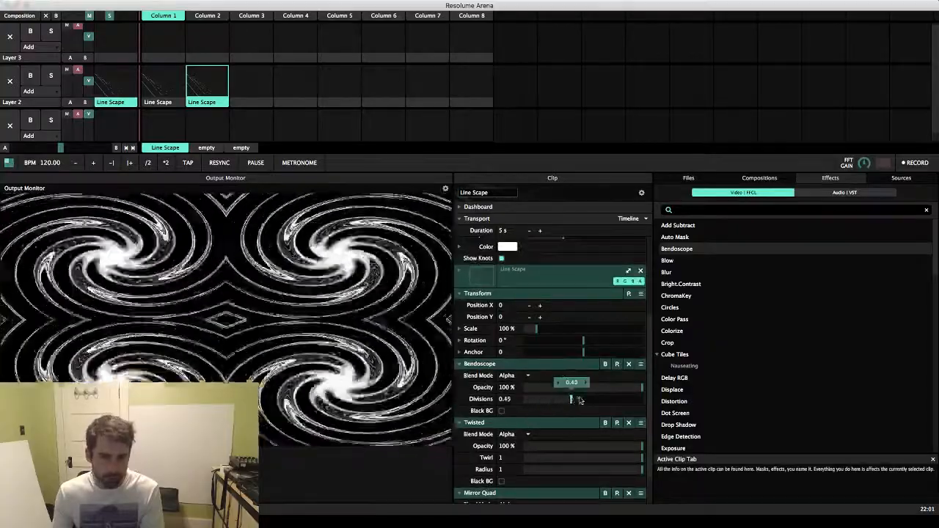
Step: Adjust Bendoscope's Divisions on the Line Scape clip before removing it
left_click_drag(572, 398, 525, 399)
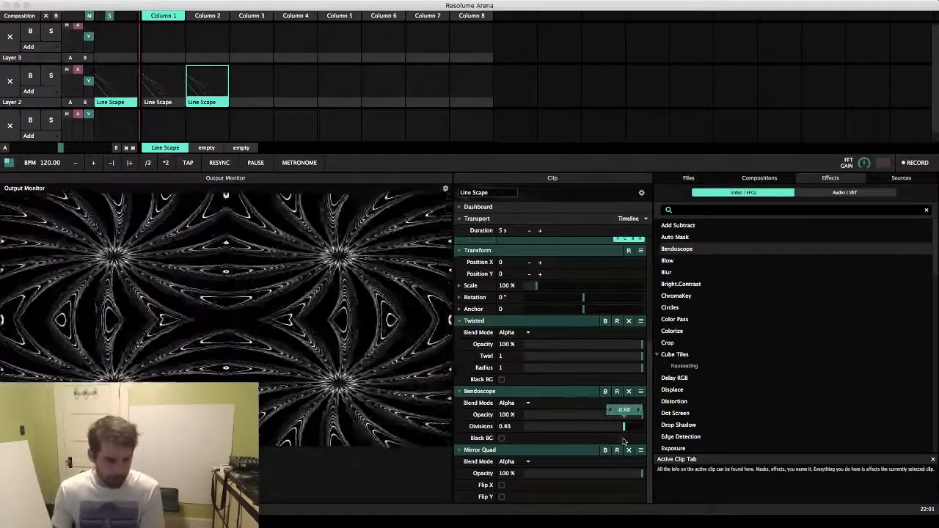
left_click_drag(623, 426, 576, 426)
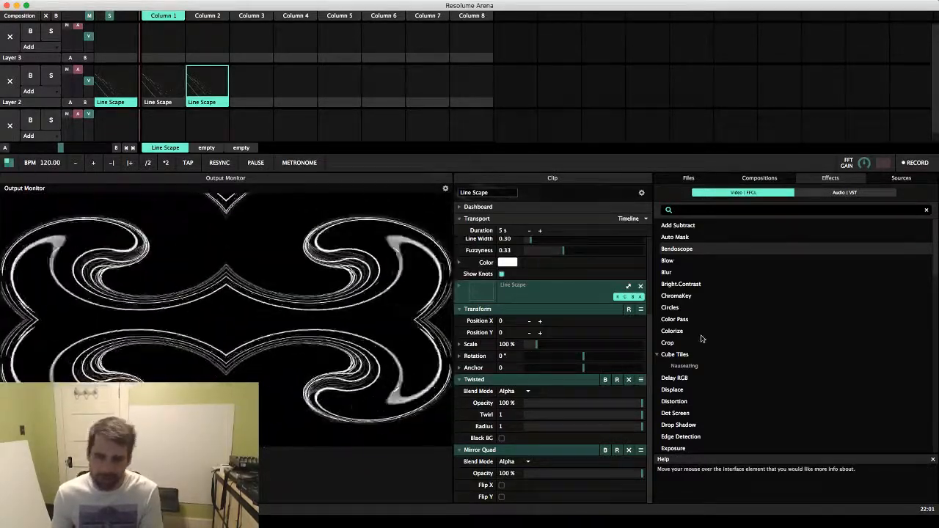
scroll("down", 3)
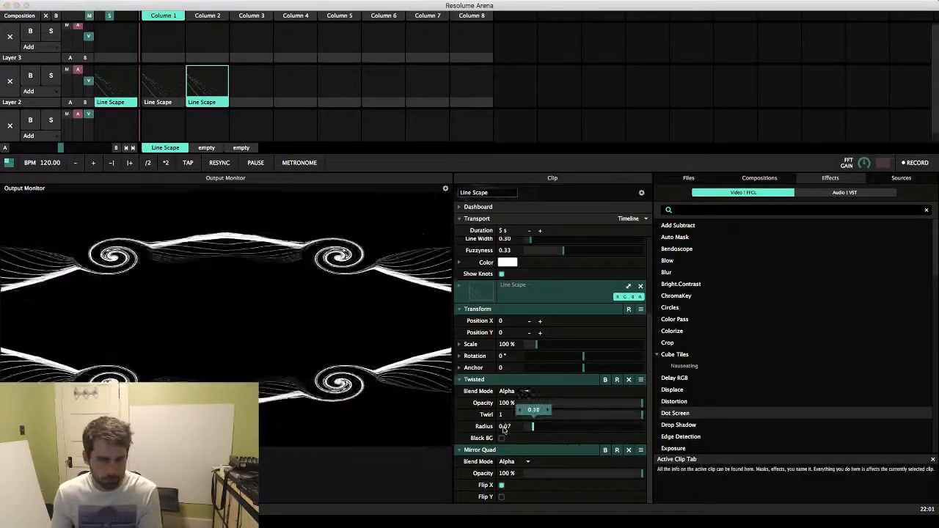
Step: Drag the Twisted radius down and back up to about 0.29
left_click_drag(503, 426, 540, 426)
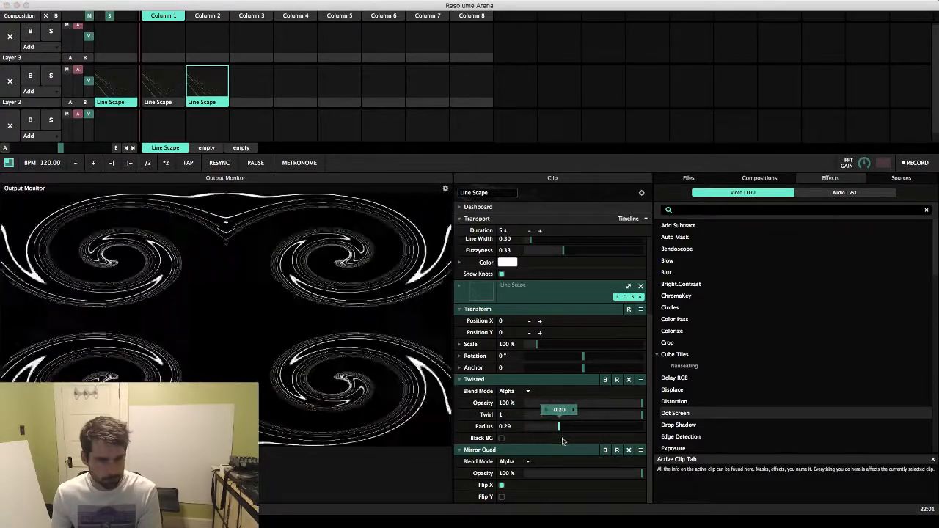
left_click_drag(559, 426, 548, 426)
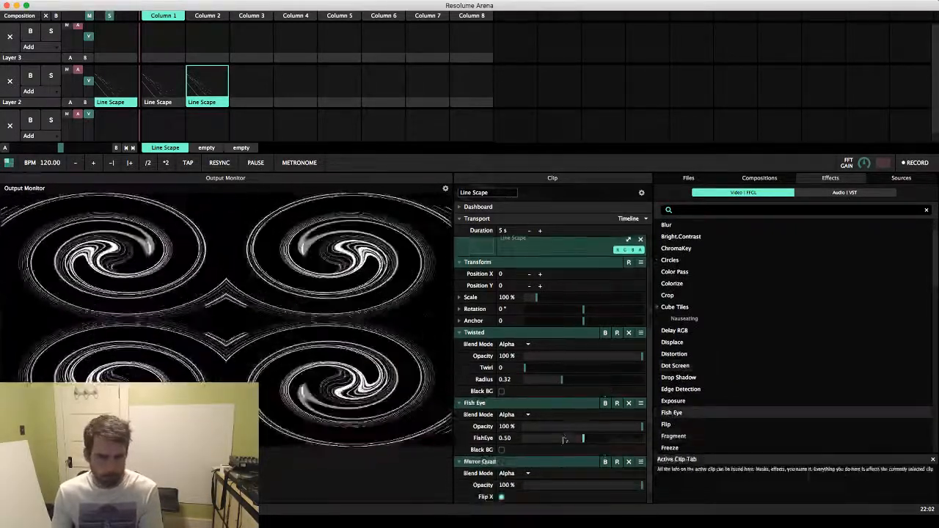
Step: Lower the Fish Eye strength from 0.50 to about 0.08
left_click_drag(583, 438, 533, 432)
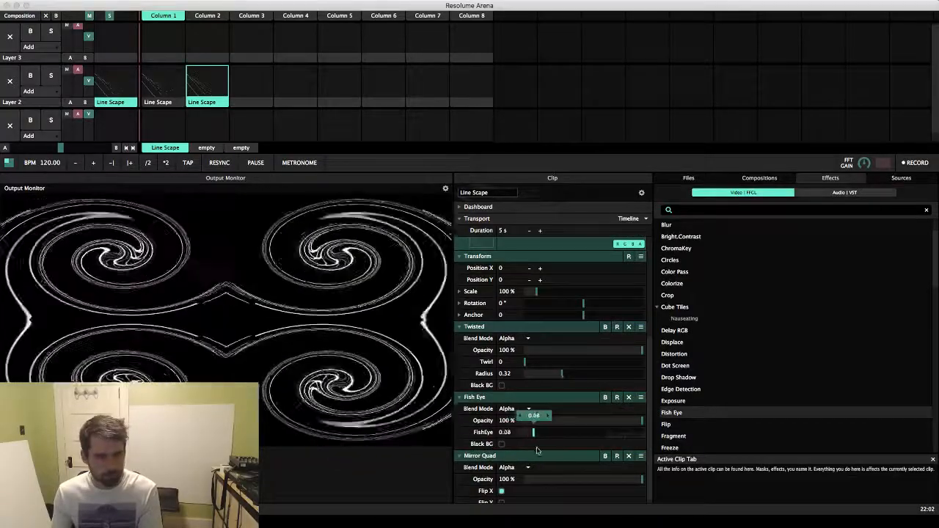
left_click_drag(534, 432, 560, 432)
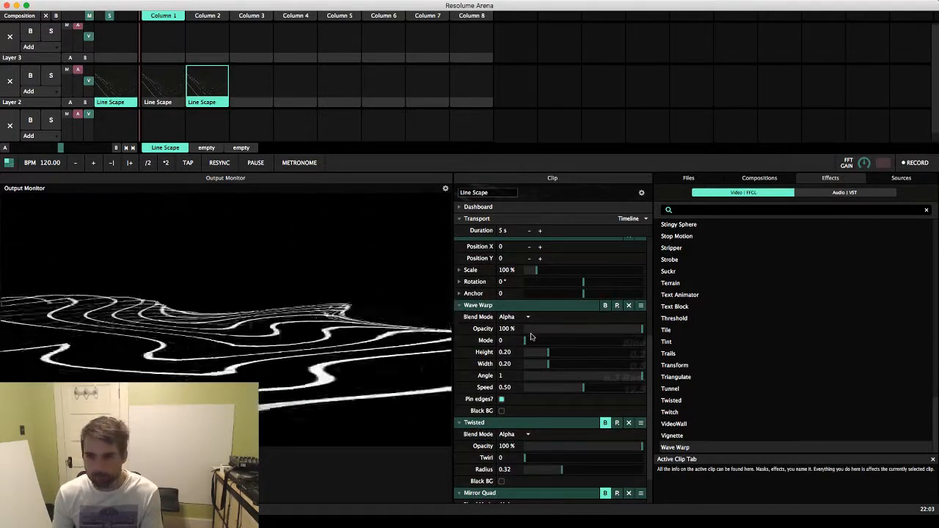
Step: Place Wave Warp at the top of the Line Scape effect chain in place of Fish Eye
left_click_drag(525, 339, 579, 340)
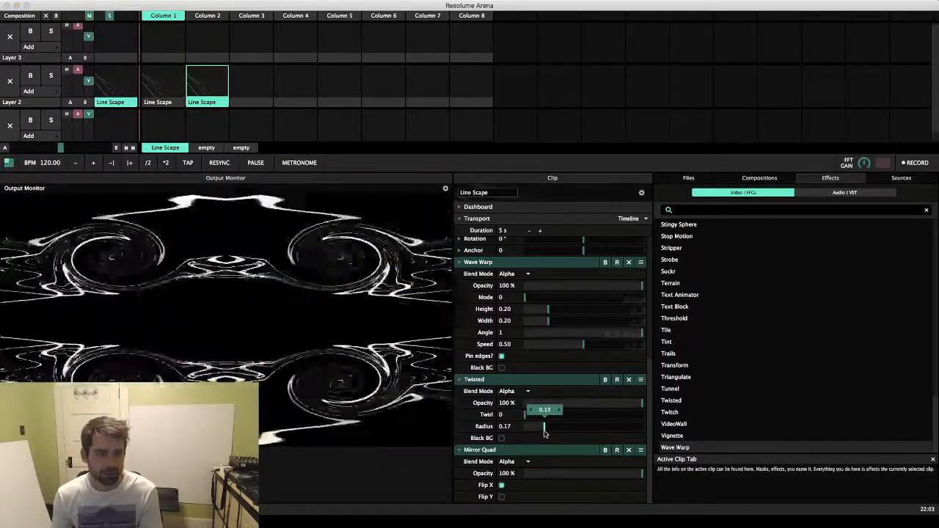
Step: Shrink the Twisted radius to 0.17 and raise its twirl to 0.60
left_click_drag(524, 415, 634, 398)
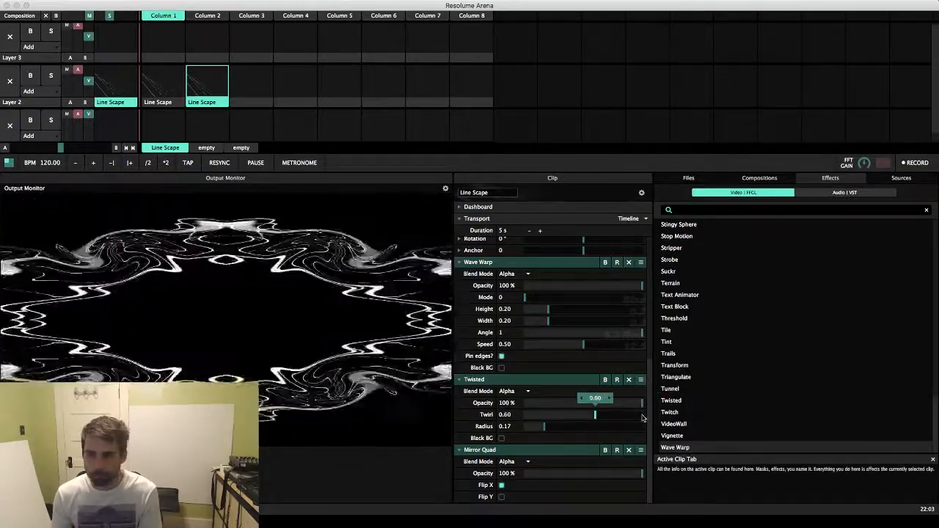
left_click_drag(543, 426, 638, 426)
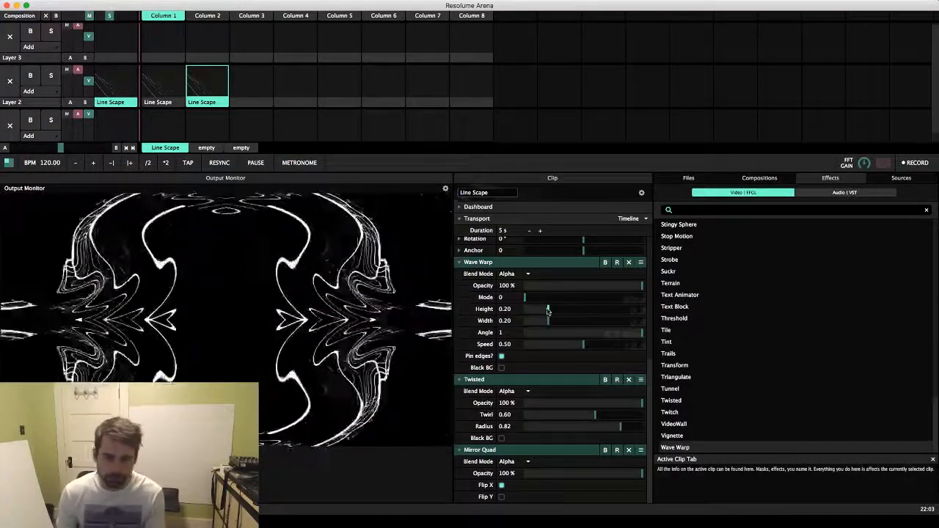
Step: Set Wave Warp height to 0.79, width to 0.67 and angle to about 0.61
left_click_drag(547, 308, 616, 308)
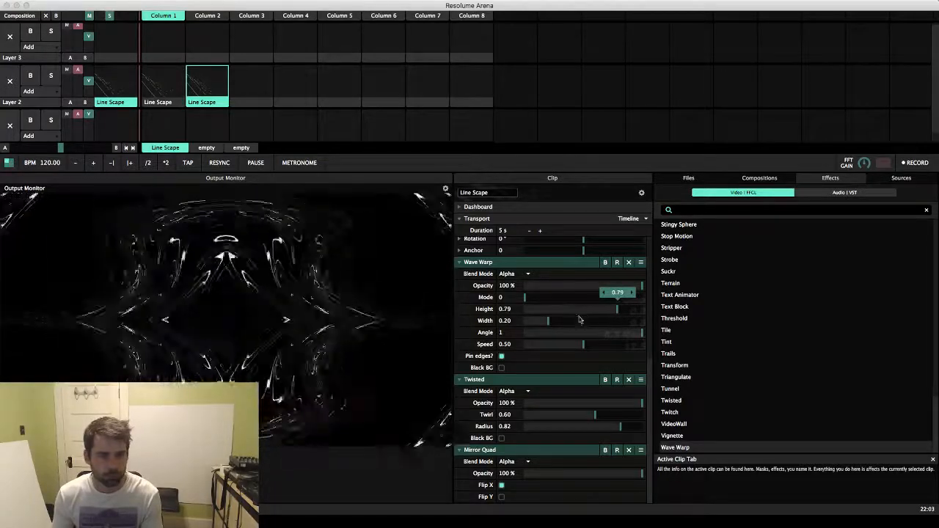
left_click_drag(546, 321, 637, 321)
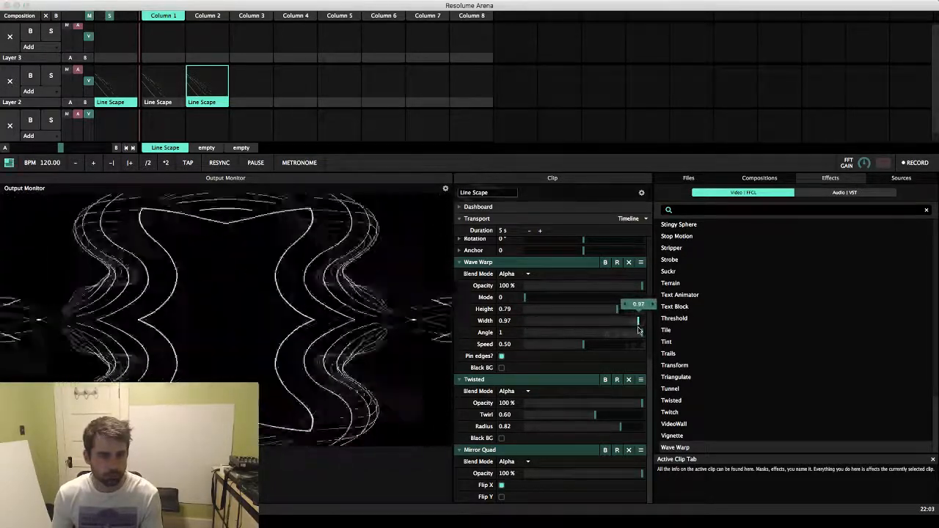
left_click_drag(636, 320, 610, 321)
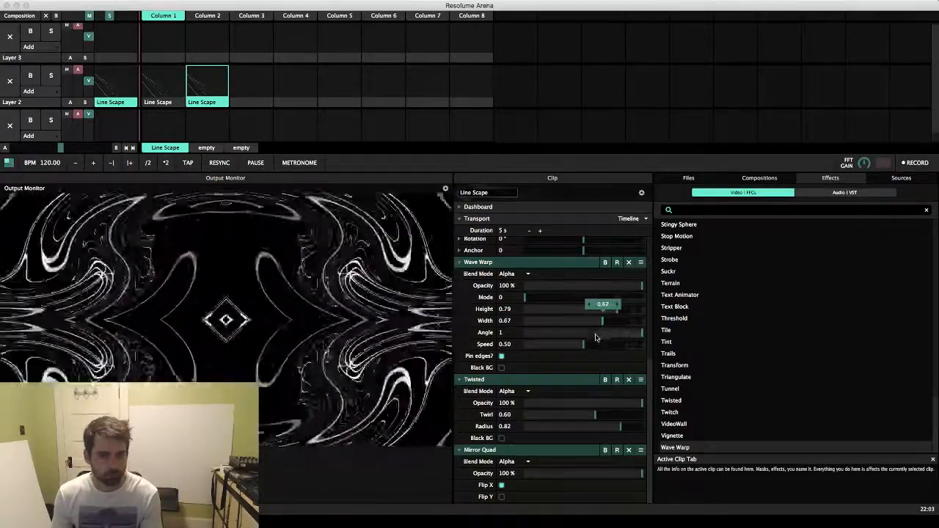
left_click_drag(641, 332, 594, 333)
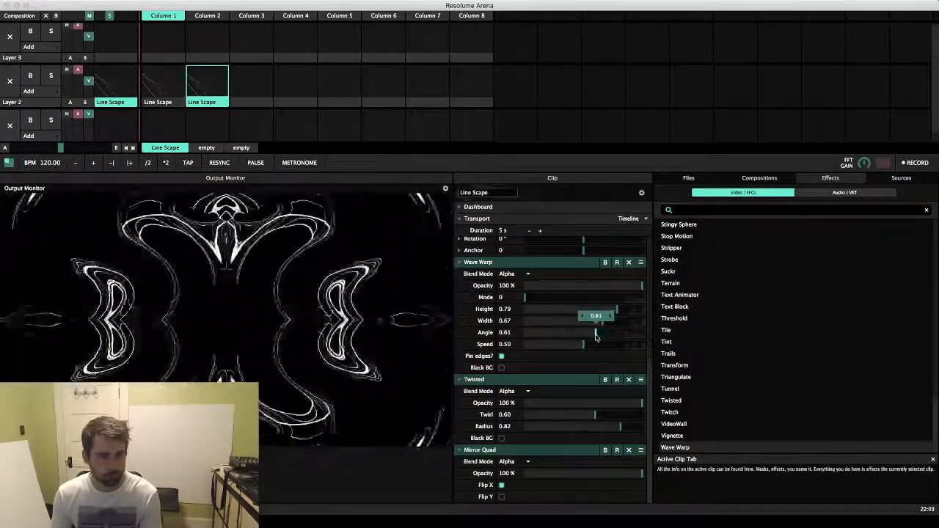
left_click_drag(572, 333, 619, 332)
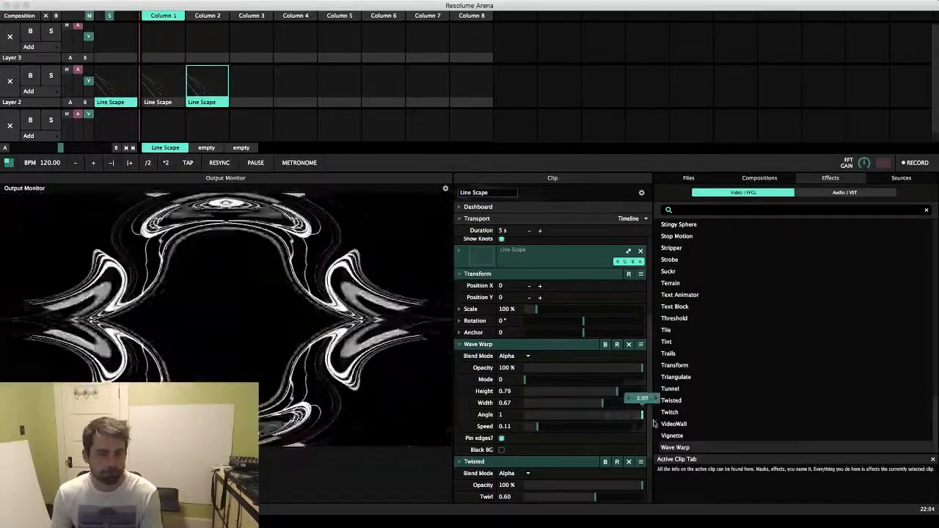
Step: Set Wave Warp height and width to 1, mode to 0.32 and angle to about 0.59
left_click_drag(601, 403, 596, 403)
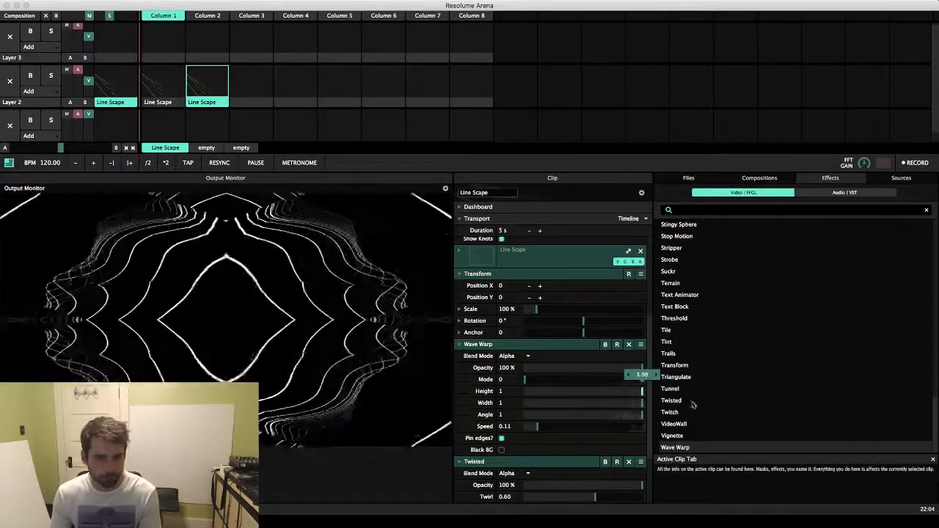
left_click_drag(524, 379, 577, 379)
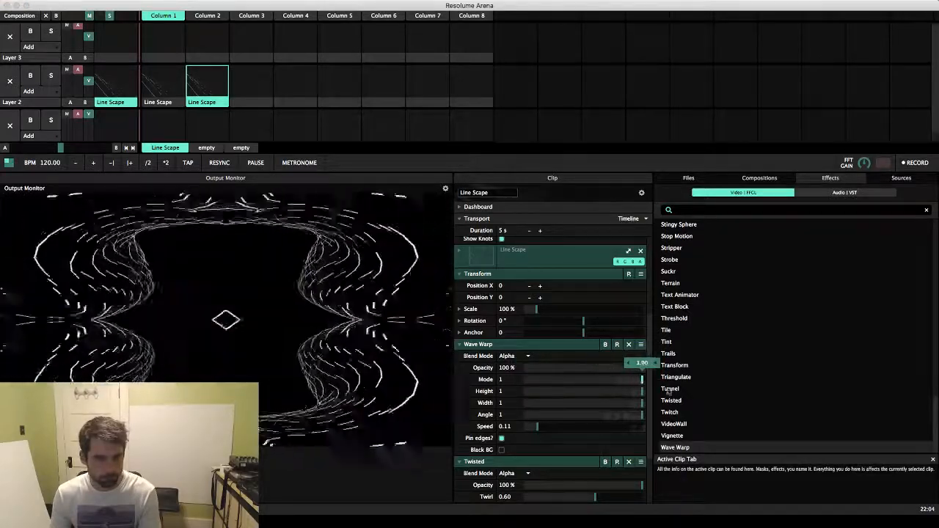
left_click_drag(638, 379, 586, 379)
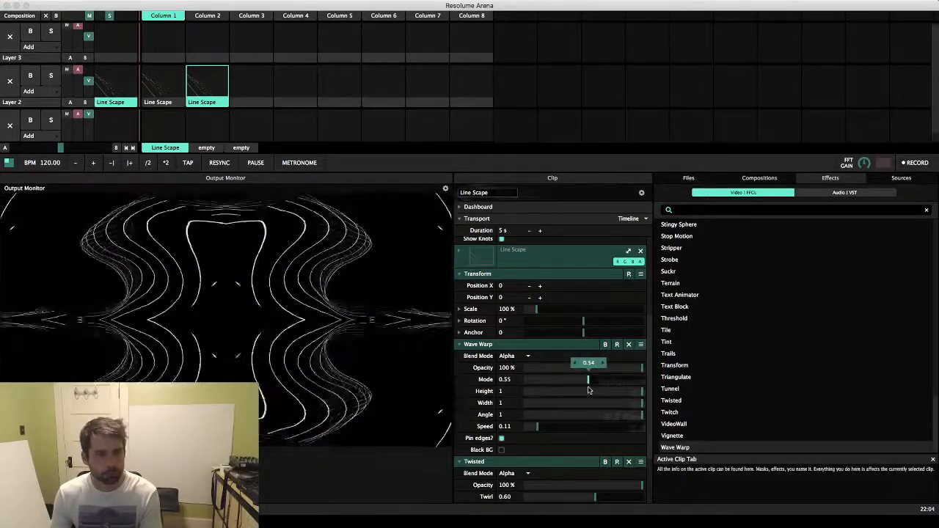
left_click_drag(587, 379, 560, 379)
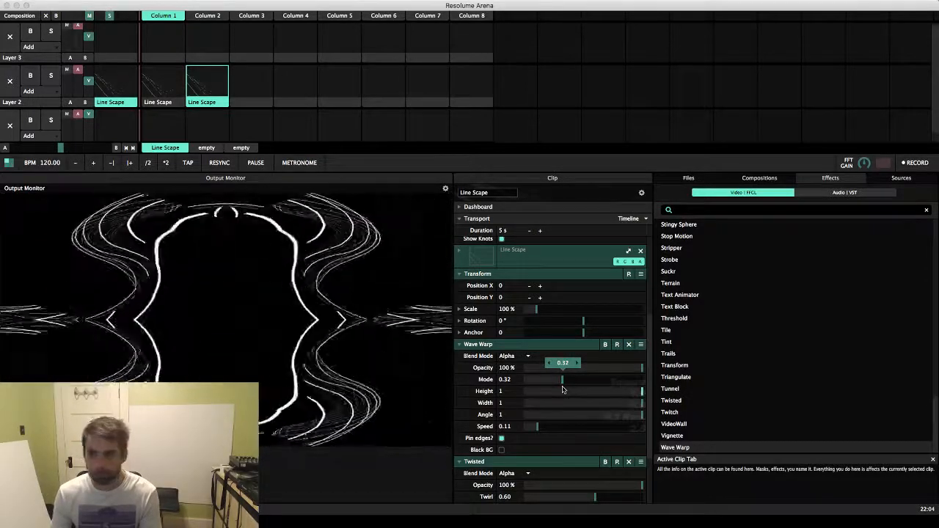
left_click_drag(562, 398, 601, 397)
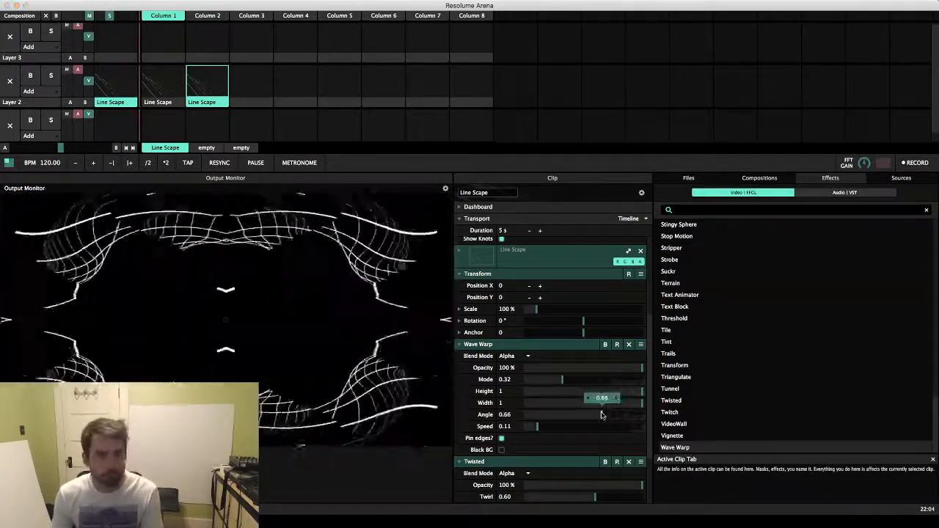
left_click_drag(601, 397, 594, 398)
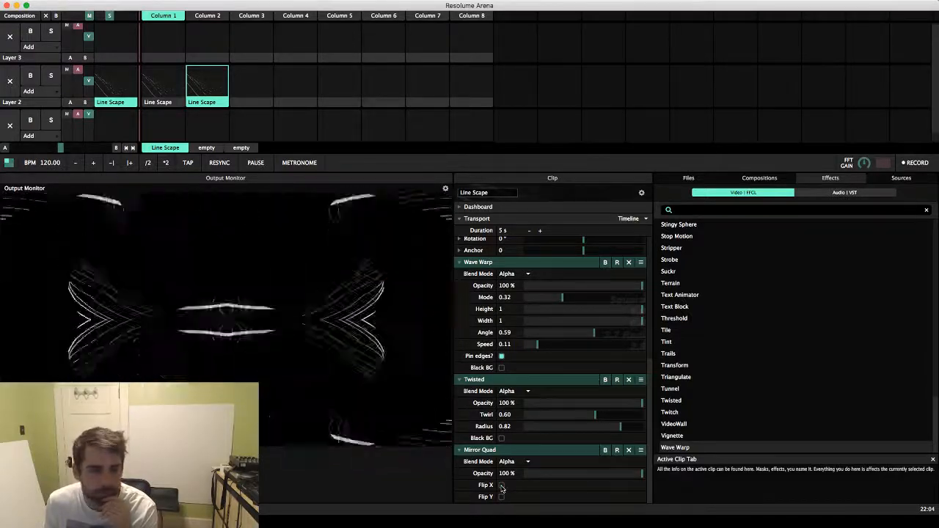
Step: Toggle the Mirror Quad Flip Y and Flip X checkboxes to compare mirrored looks
left_click(502, 497)
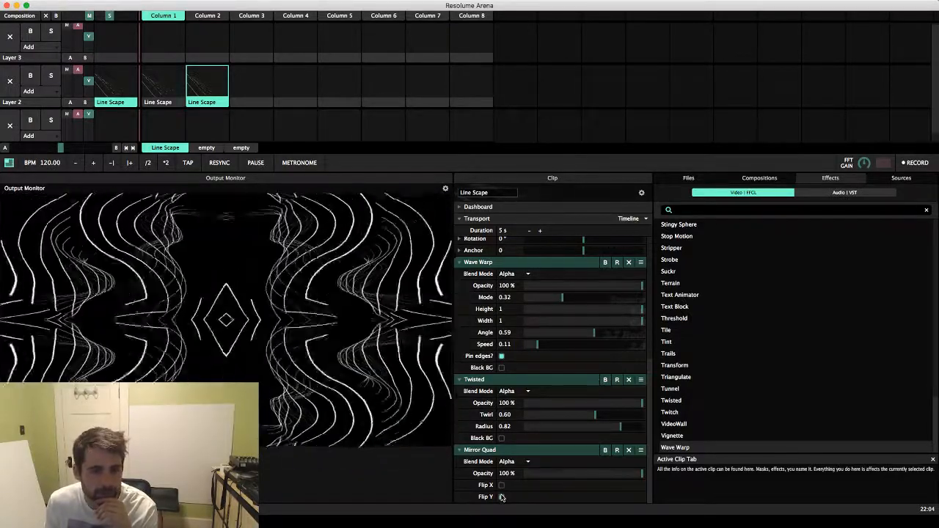
left_click(502, 497)
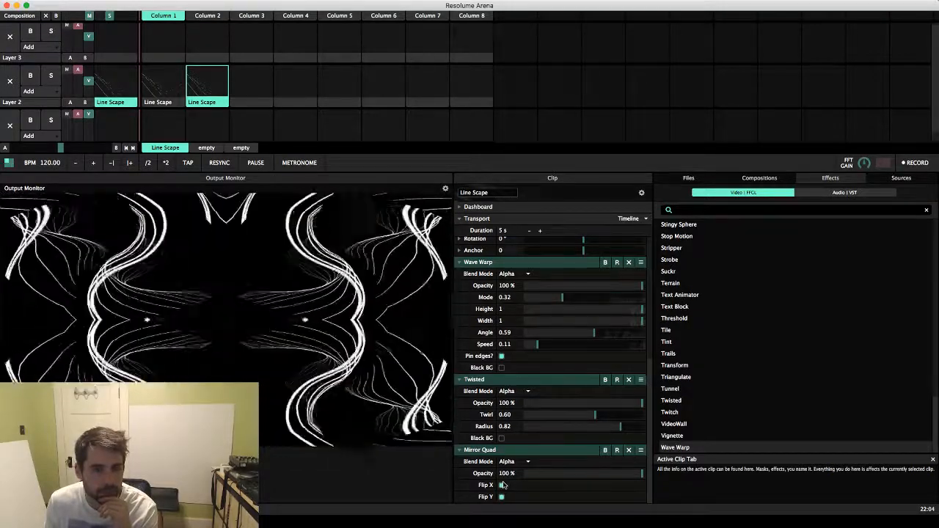
left_click(502, 484)
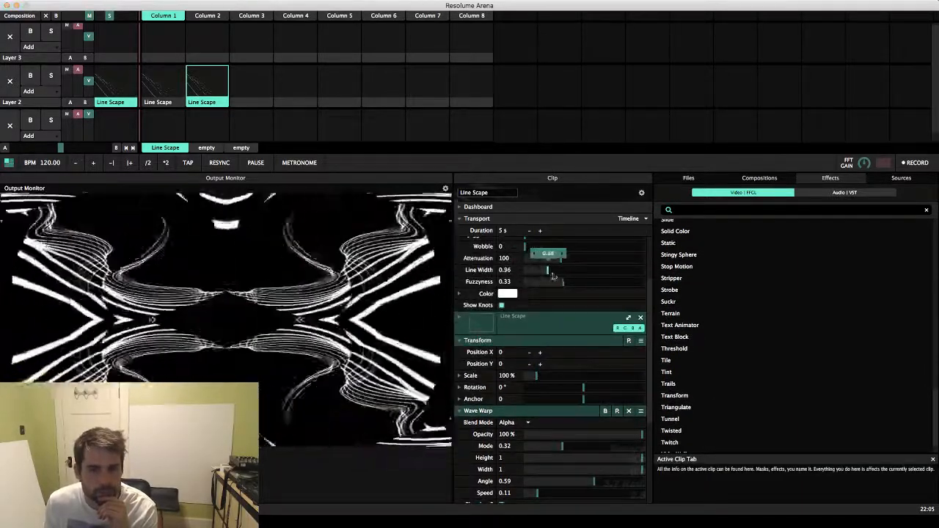
Step: Thin the Line Scape line width to 0.18, then sweep fuzzyness up to 1 and back
left_click_drag(547, 270, 568, 270)
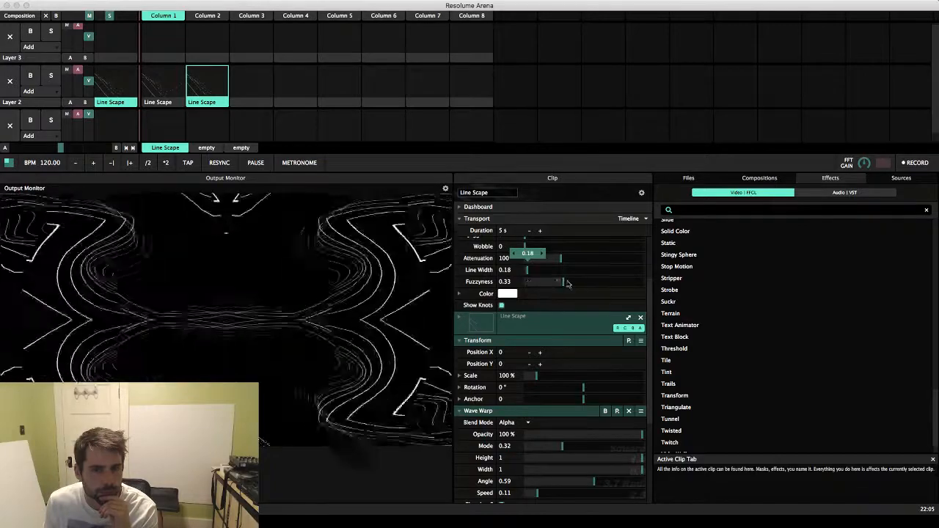
left_click_drag(564, 282, 640, 281)
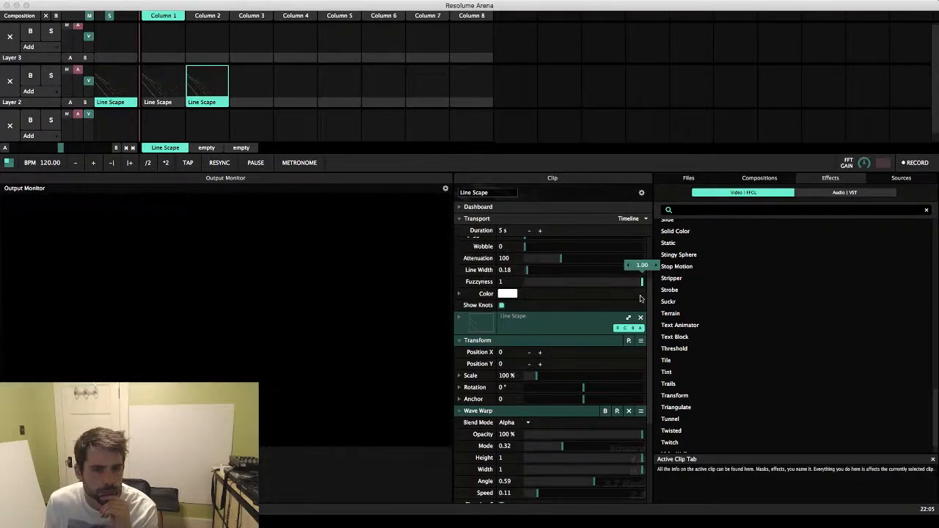
left_click_drag(641, 282, 575, 282)
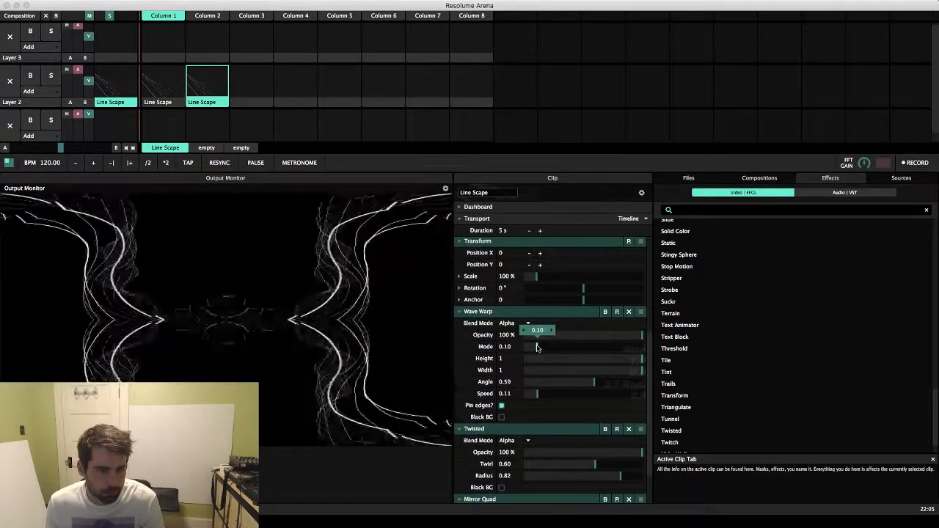
Step: Try several Wave Warp mode values, settling on 0.25, then set angle to 0.73
left_click_drag(535, 346, 569, 347)
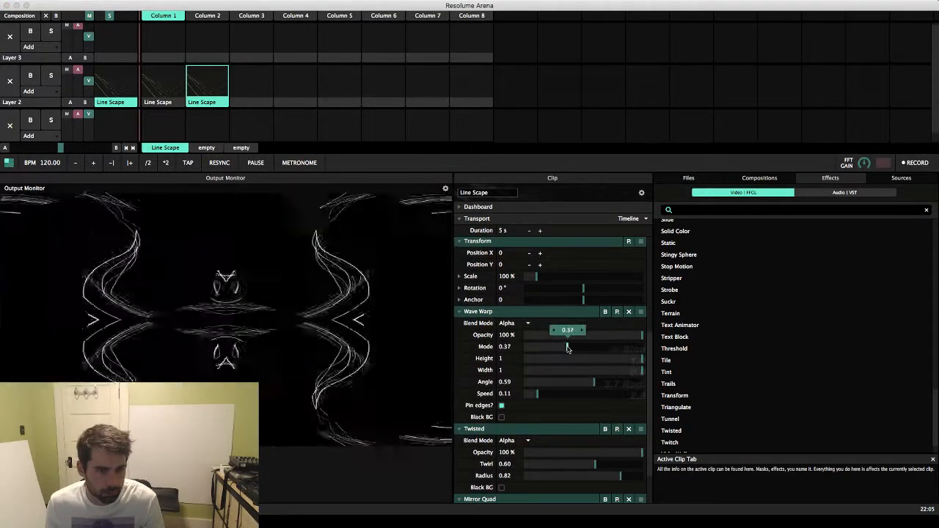
left_click_drag(567, 346, 585, 347)
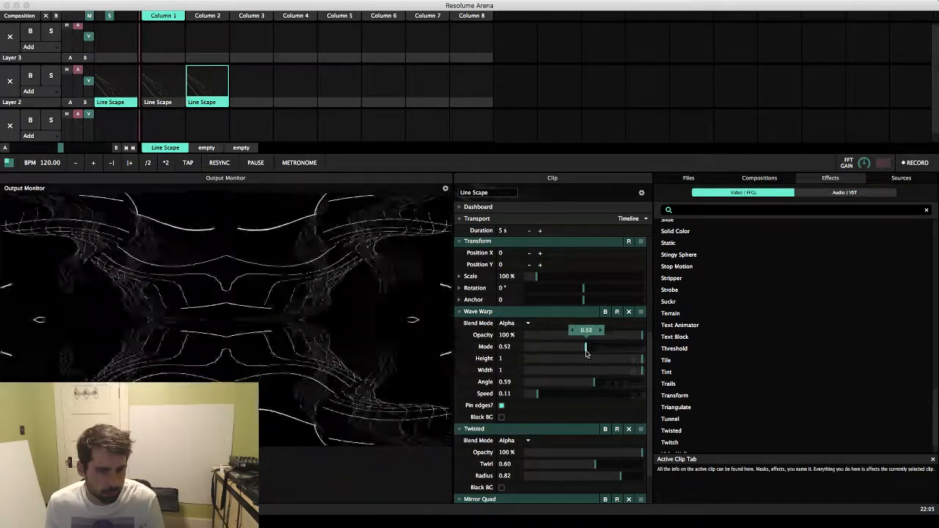
left_click_drag(585, 346, 575, 346)
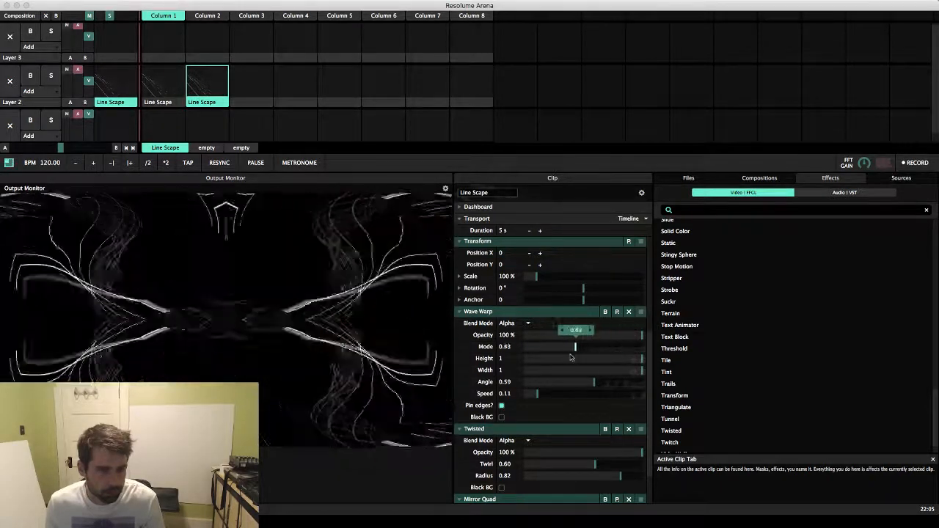
left_click_drag(576, 346, 544, 346)
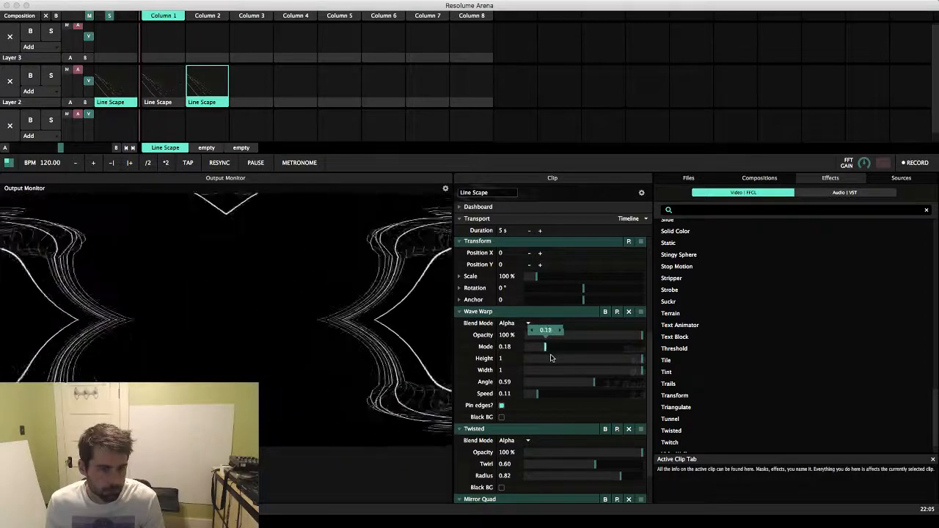
left_click_drag(544, 346, 554, 346)
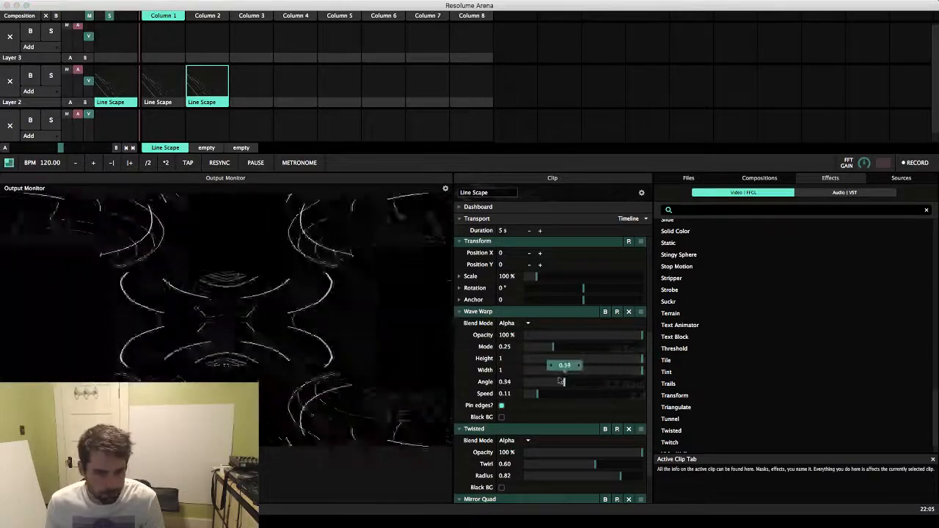
left_click_drag(561, 382, 605, 381)
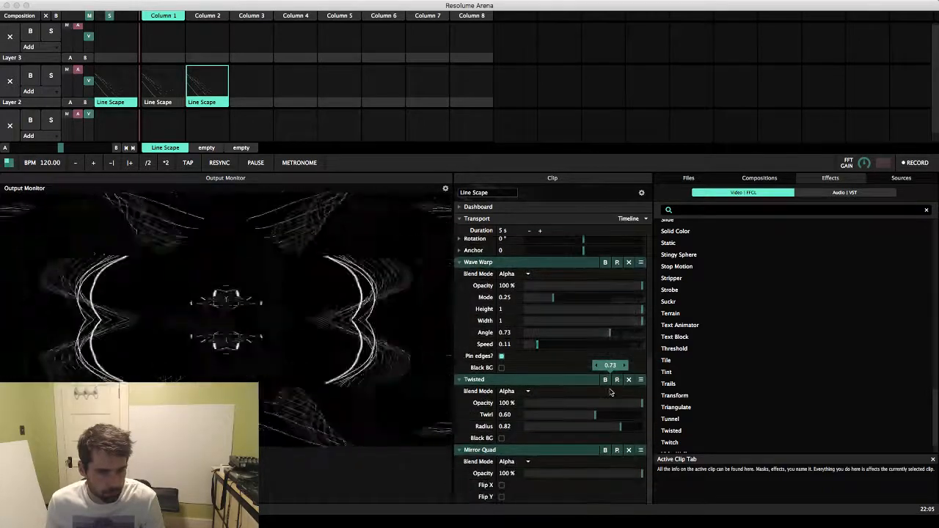
left_click_drag(594, 414, 559, 414)
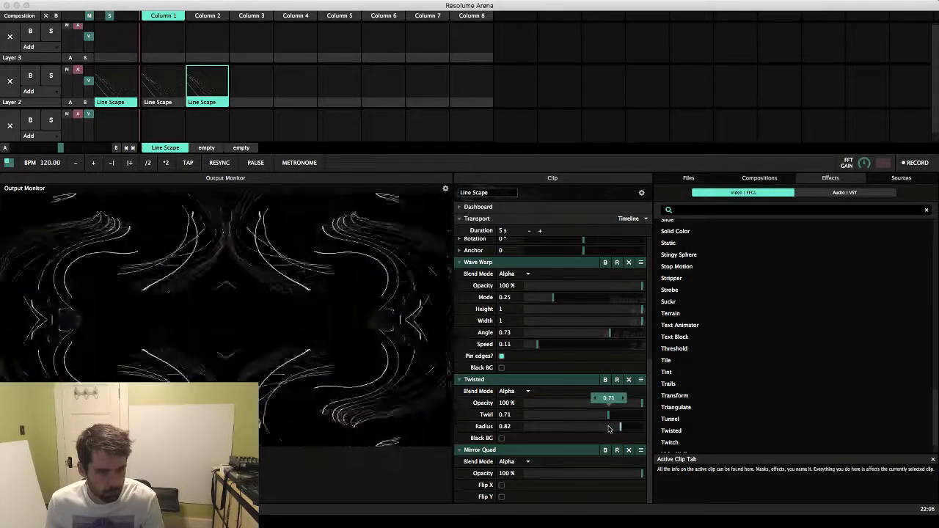
Step: Raise the Twisted twirl amount to 0.71
left_click_drag(620, 426, 502, 426)
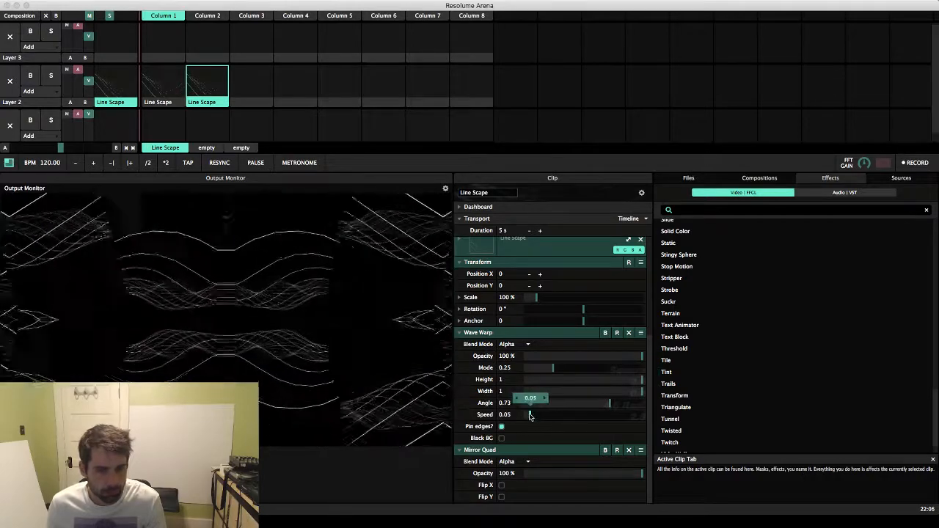
Step: Settle the Wave Warp speed at 0.04 and raise its mode to 0.65
left_click_drag(543, 402, 527, 403)
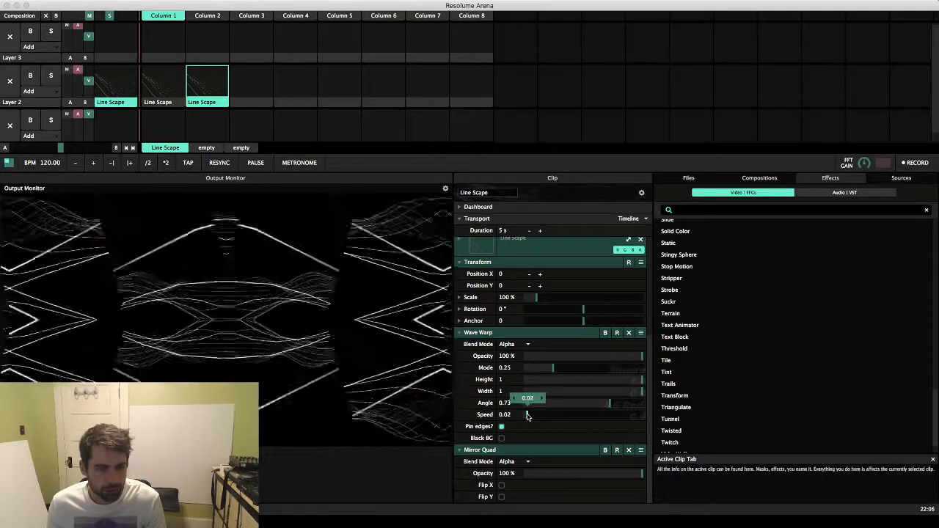
left_click_drag(528, 415, 642, 415)
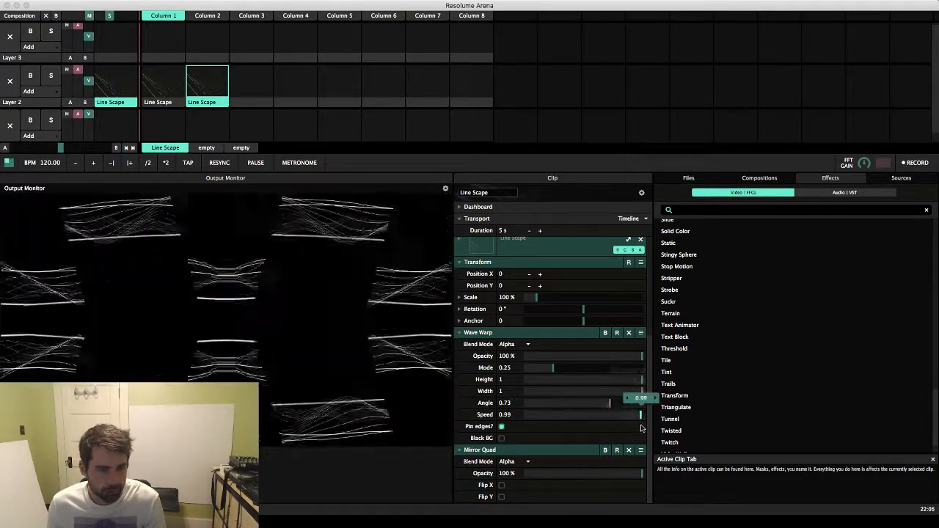
left_click_drag(638, 414, 542, 414)
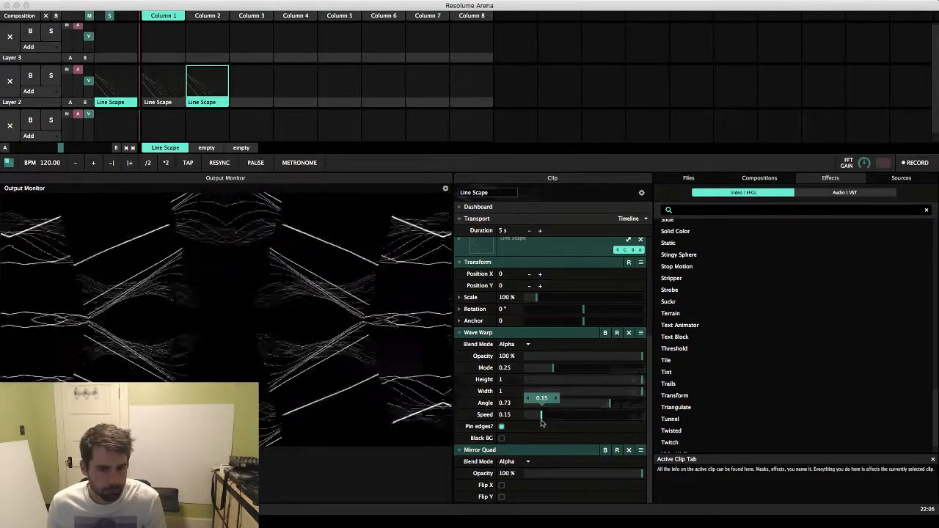
left_click_drag(541, 414, 528, 414)
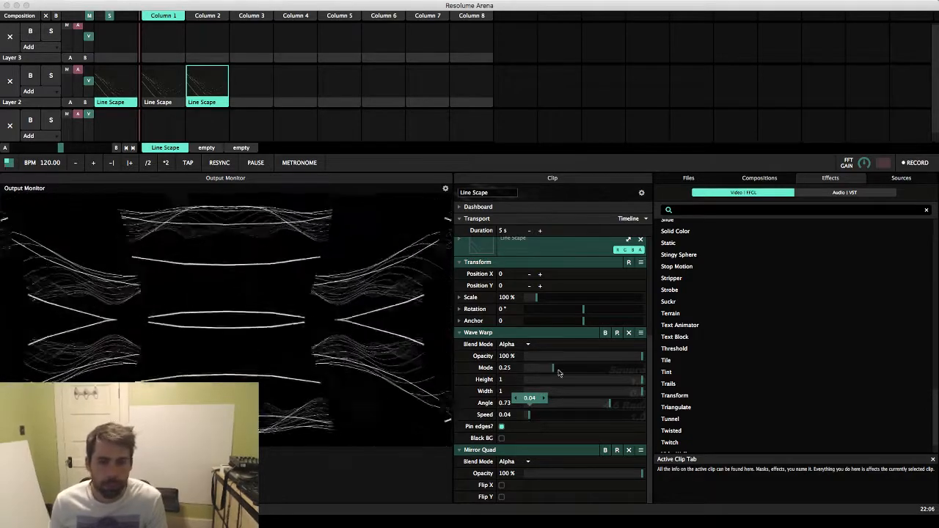
left_click_drag(534, 368, 584, 367)
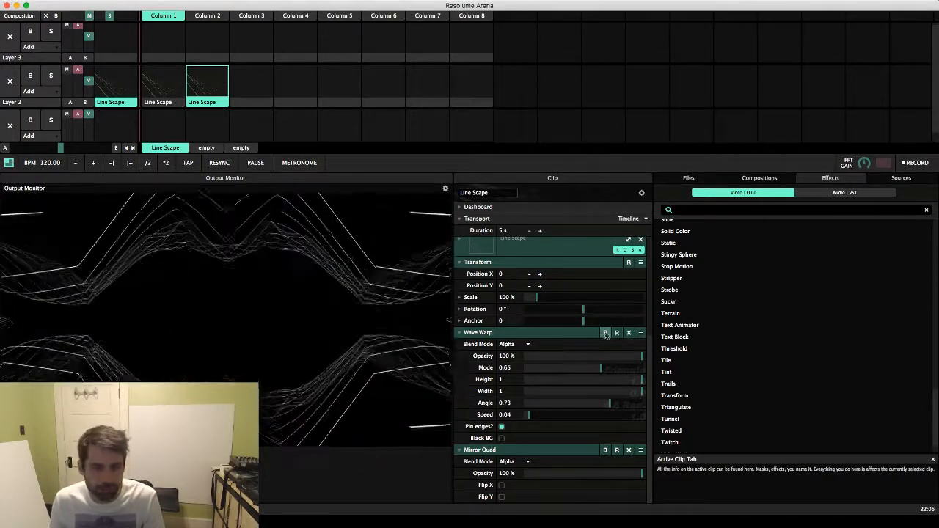
Step: Bypass Wave Warp and stack a Trails effect at 0.90 feedback on Line Scape
left_click(605, 332)
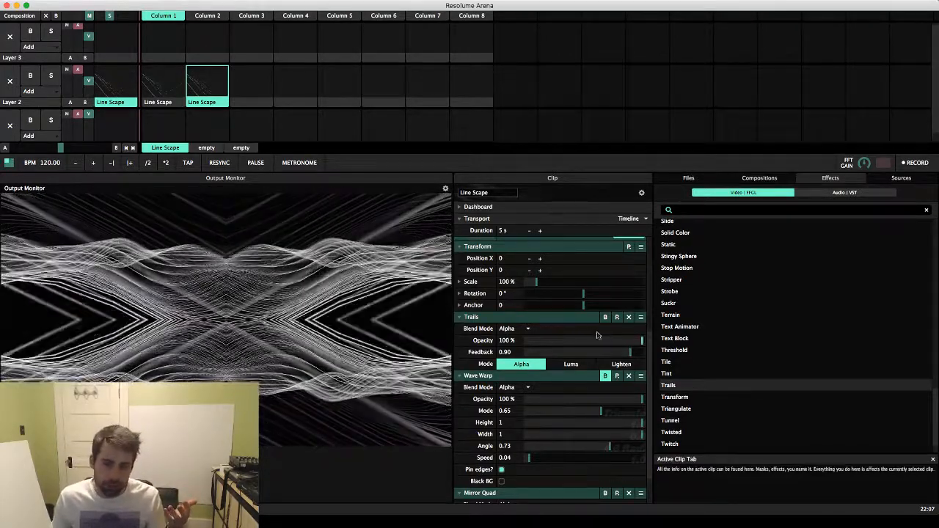
left_click(605, 317)
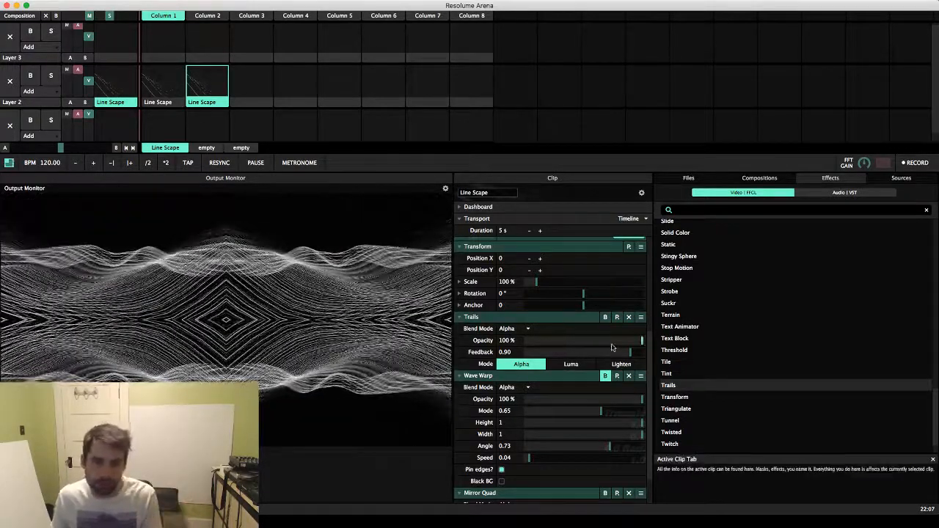
Step: Sweep the Trails Feedback slider between 0.76 and maximum, settling near 0.87
left_click_drag(629, 351, 615, 351)
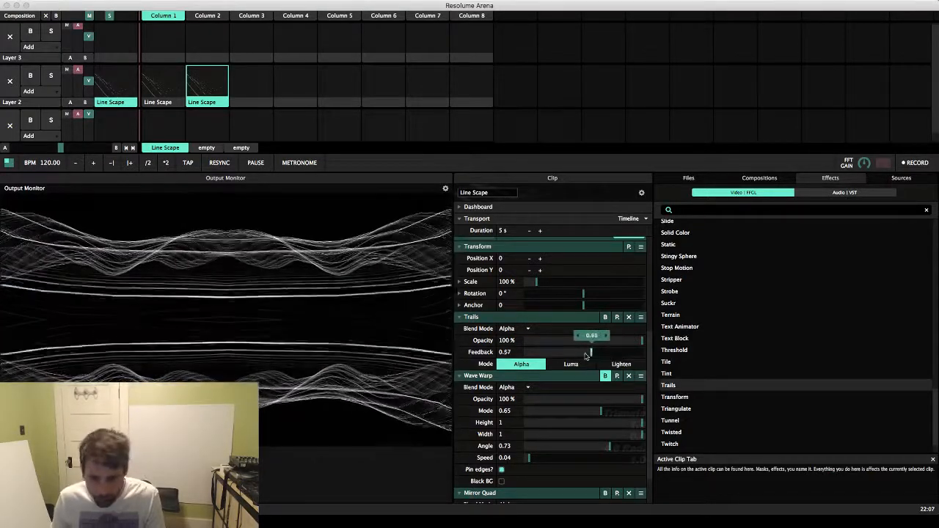
left_click_drag(587, 351, 624, 351)
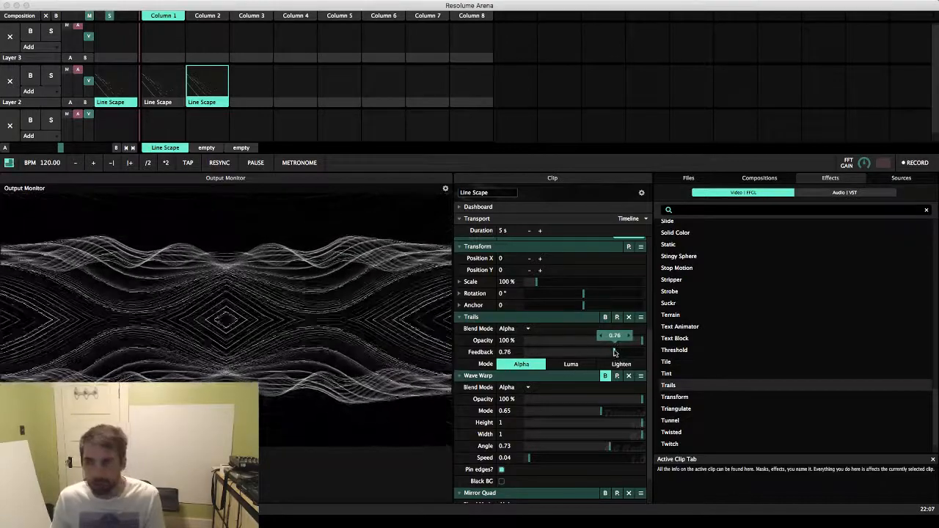
left_click_drag(615, 335, 633, 335)
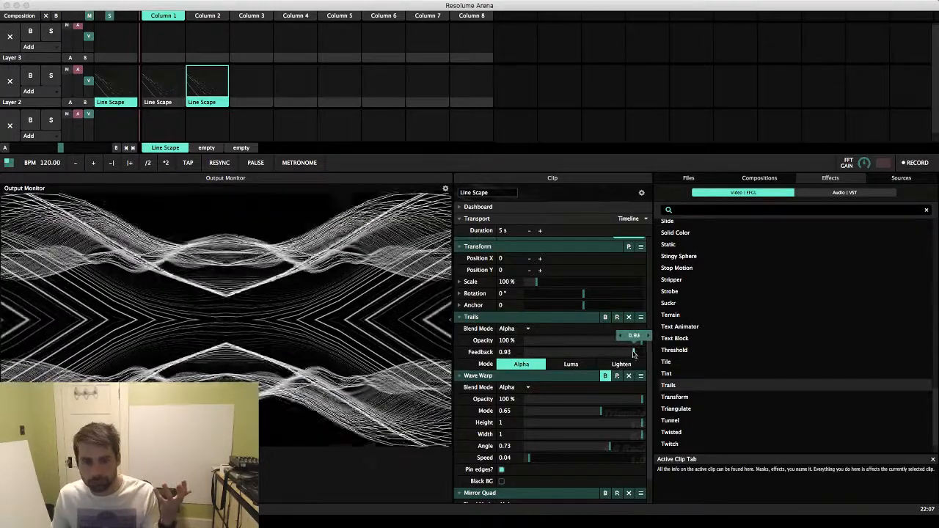
left_click_drag(620, 351, 642, 351)
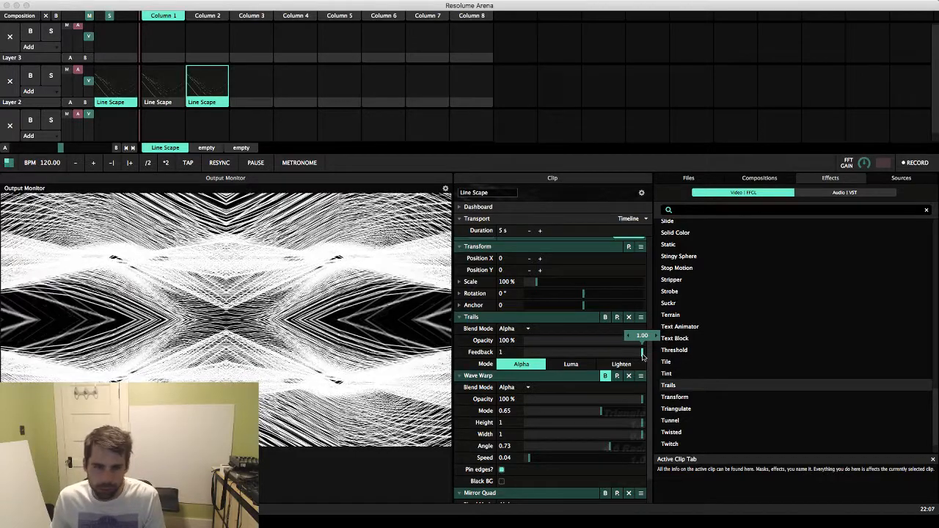
left_click_drag(644, 352, 640, 352)
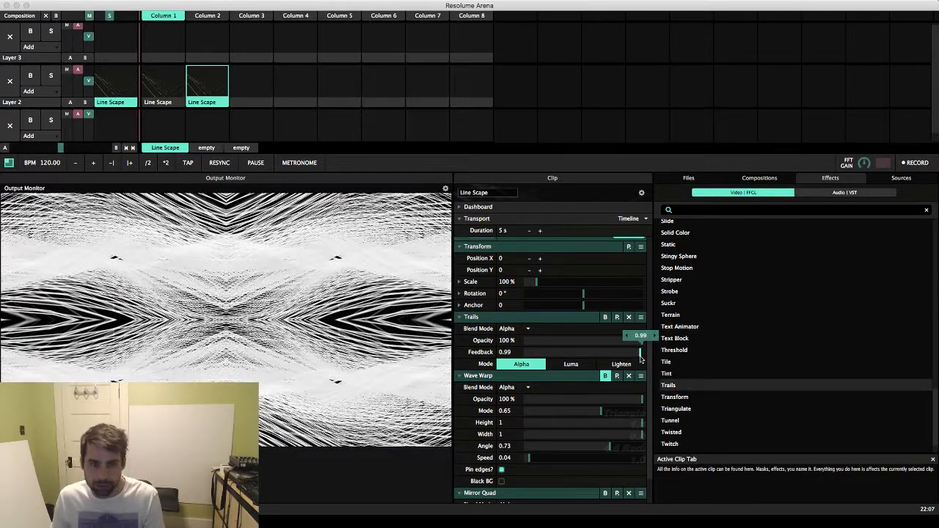
left_click_drag(623, 352, 642, 352)
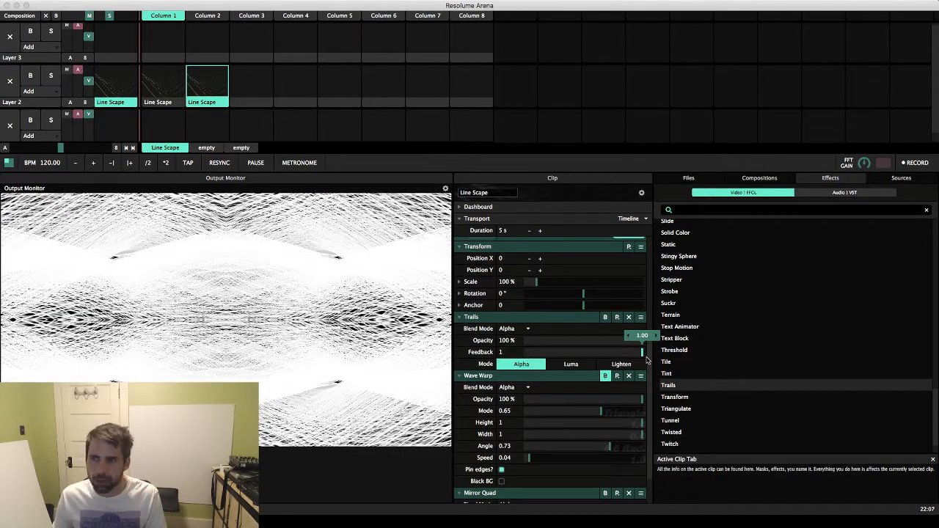
left_click_drag(642, 352, 637, 352)
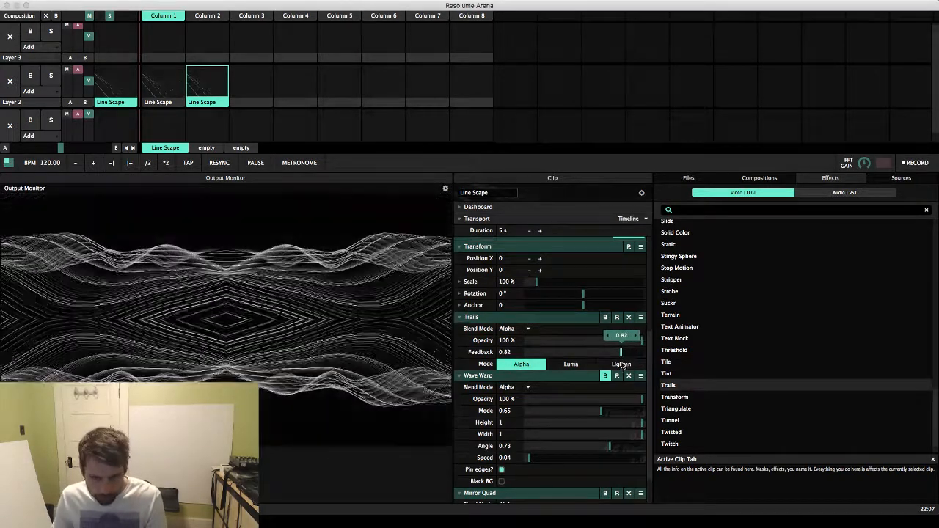
left_click_drag(621, 351, 629, 352)
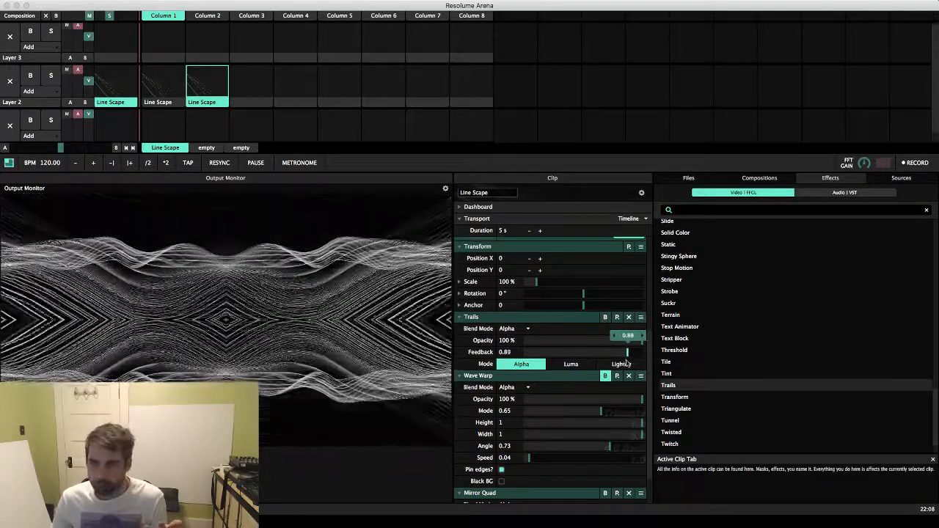
left_click_drag(627, 351, 594, 351)
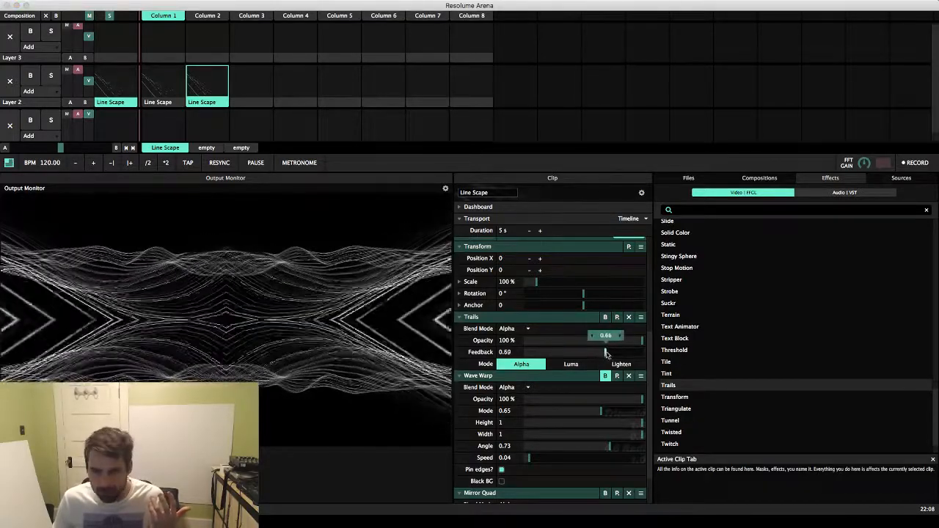
left_click_drag(594, 351, 615, 352)
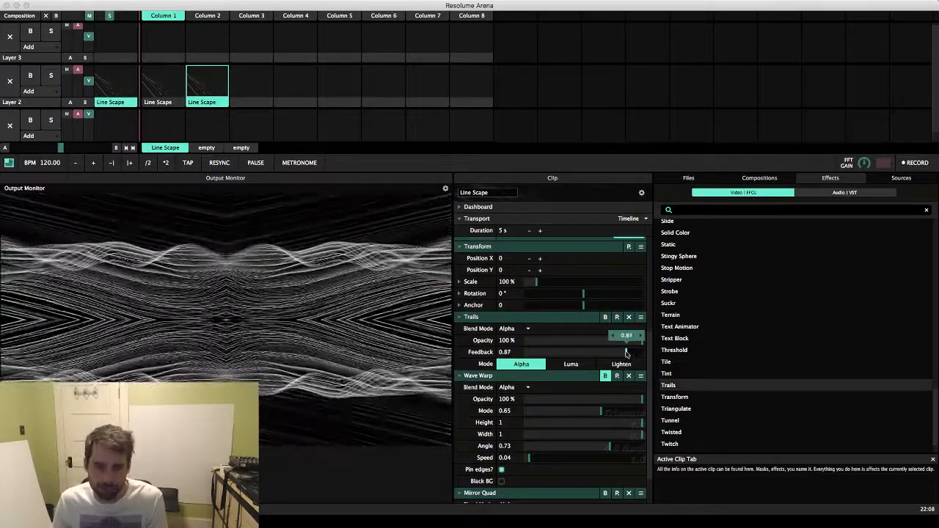
left_click_drag(633, 335, 616, 335)
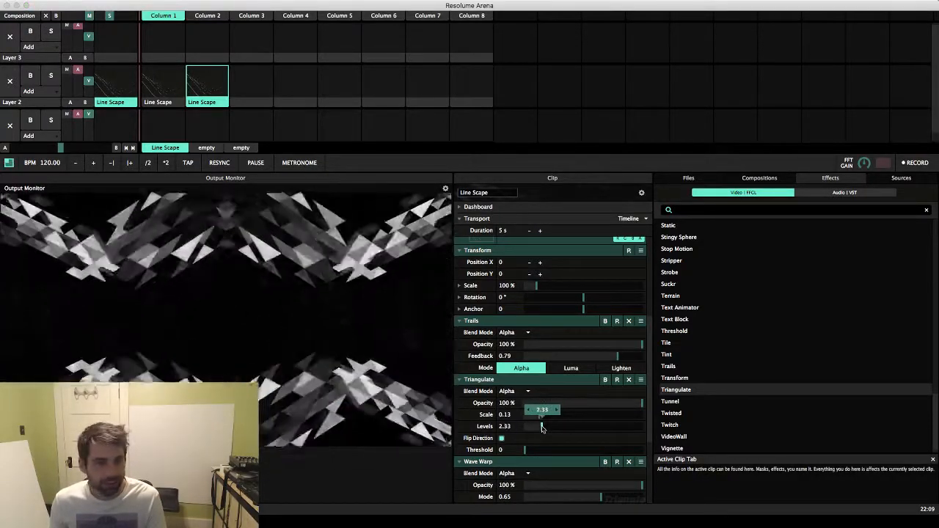
Step: Raise the Triangulate Levels slider to about 9.14, keeping scale at 0.13
left_click_drag(542, 426, 642, 426)
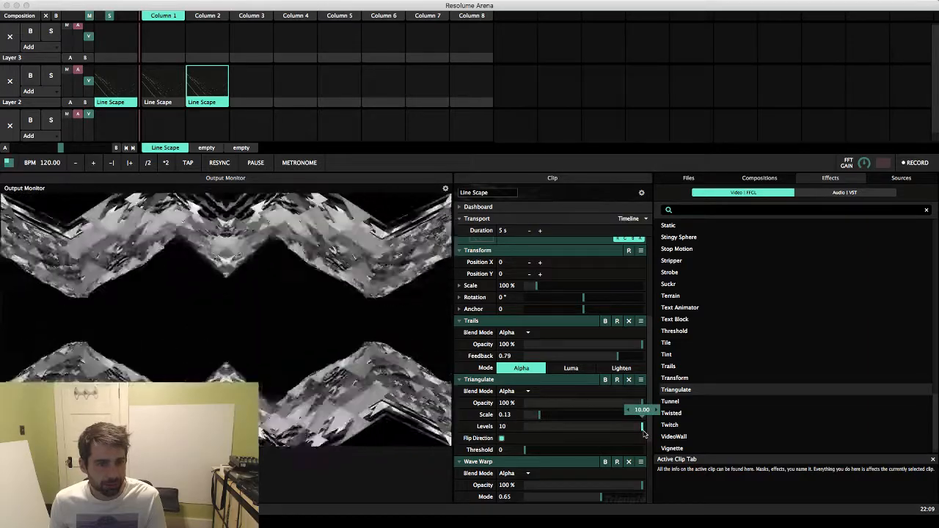
left_click_drag(640, 426, 631, 426)
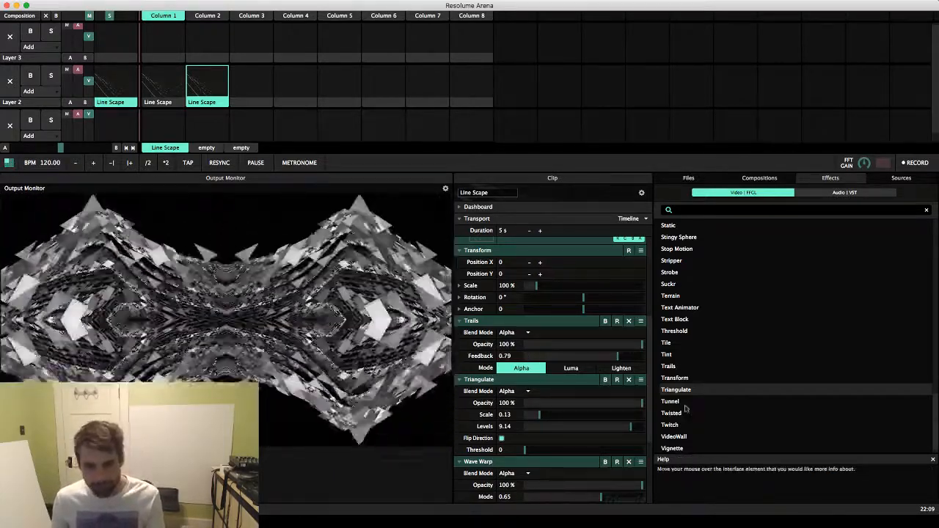
left_click(605, 380)
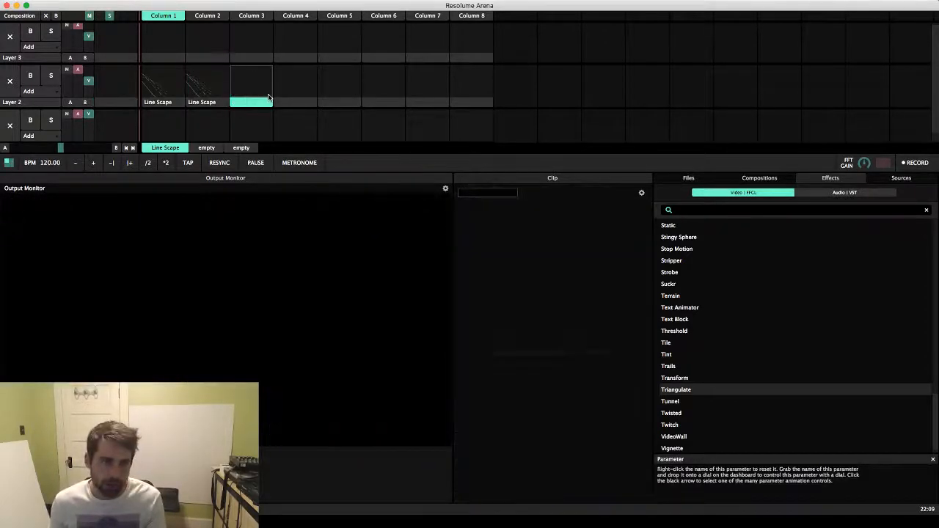
Step: Pick the empty Column 3 slot on Layer 2 for the duplicated clip
left_click(251, 83)
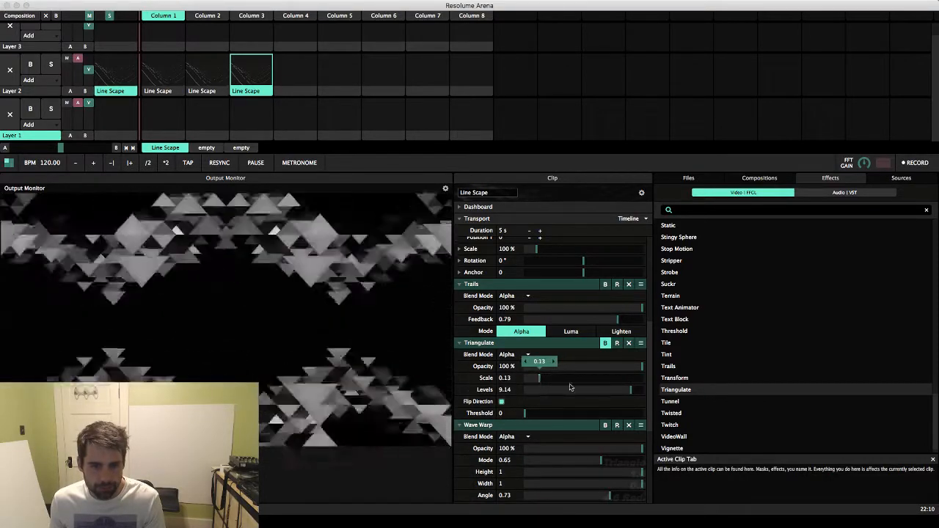
Step: Lower the fourth clip's Triangulate Levels to 4 and set Threshold near 0.61
left_click_drag(627, 389, 524, 390)
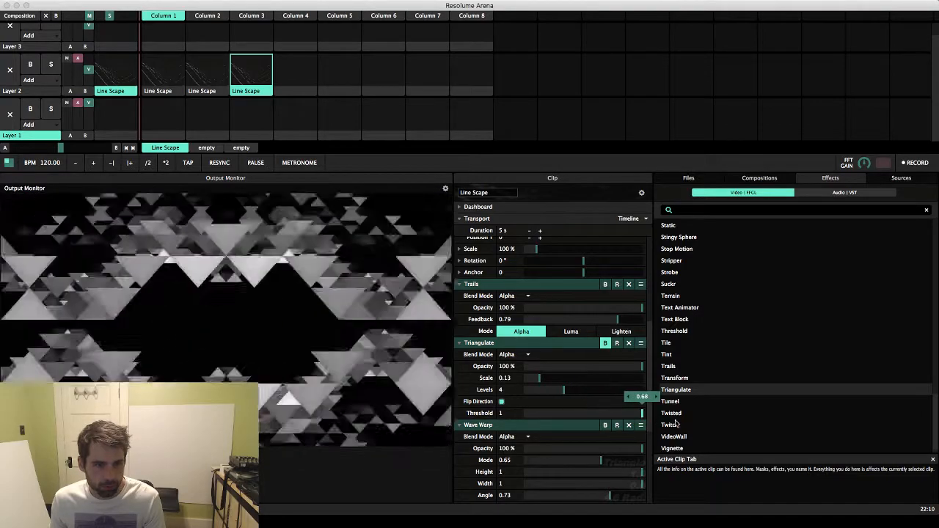
left_click_drag(641, 412, 579, 412)
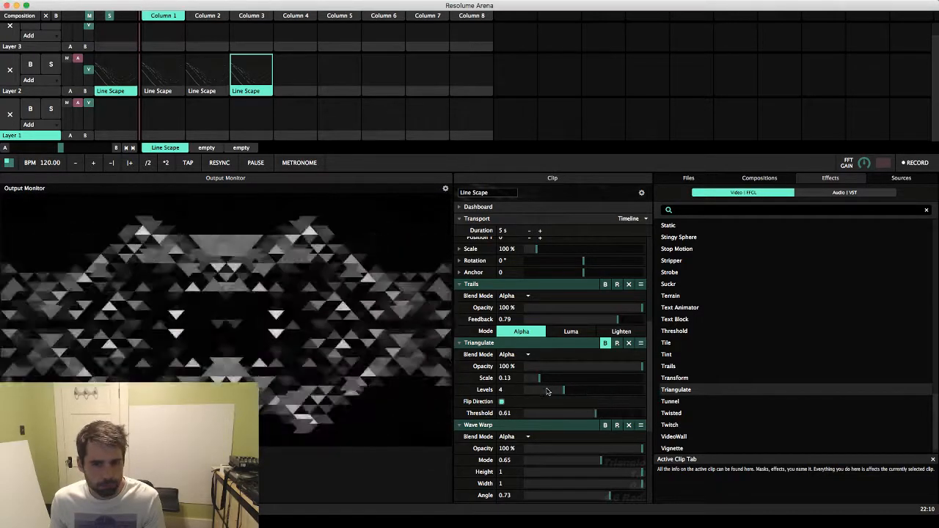
left_click_drag(563, 390, 535, 389)
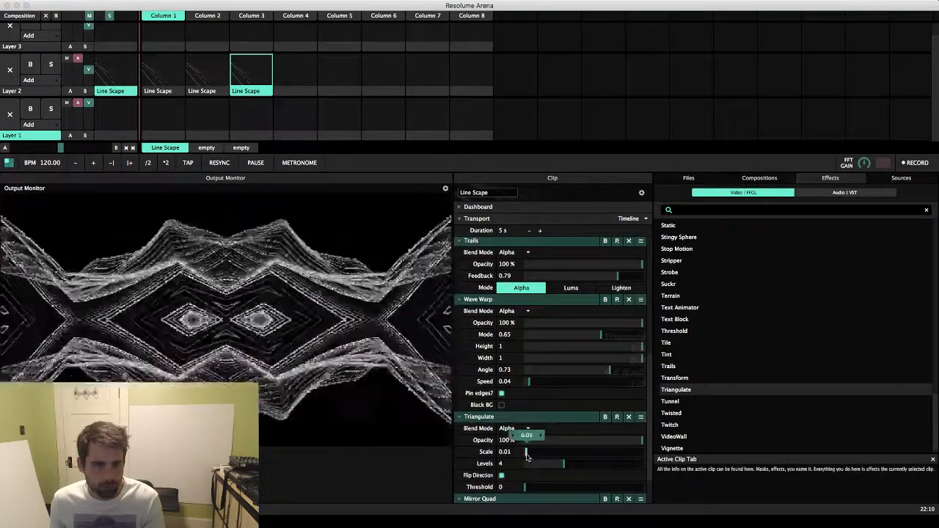
Step: Set the Triangulate Scale to 0.18 and nudge the Levels slider higher
left_click_drag(526, 452, 547, 452)
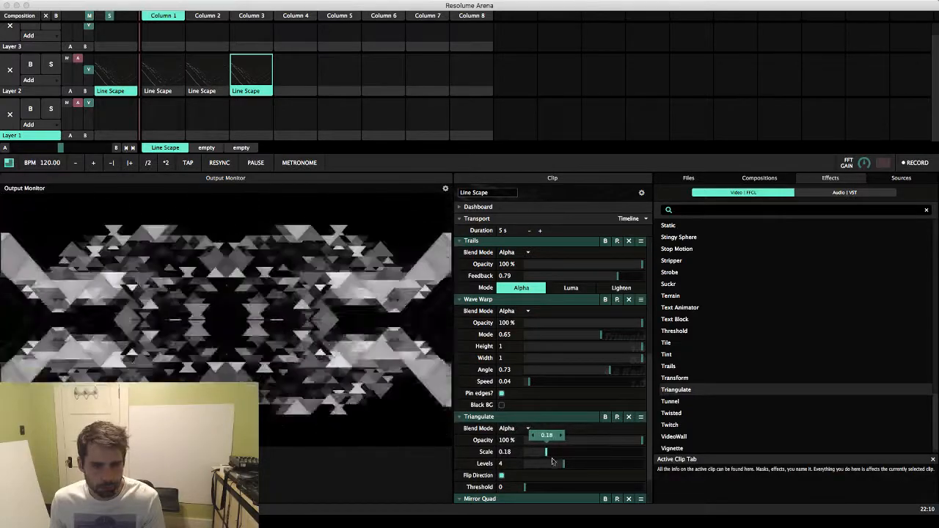
left_click_drag(553, 463, 618, 463)
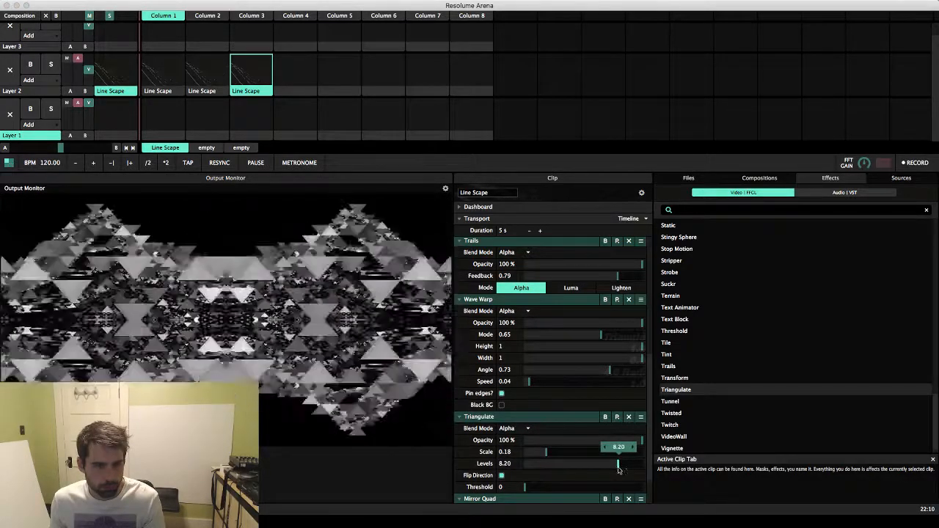
left_click_drag(619, 462, 615, 463)
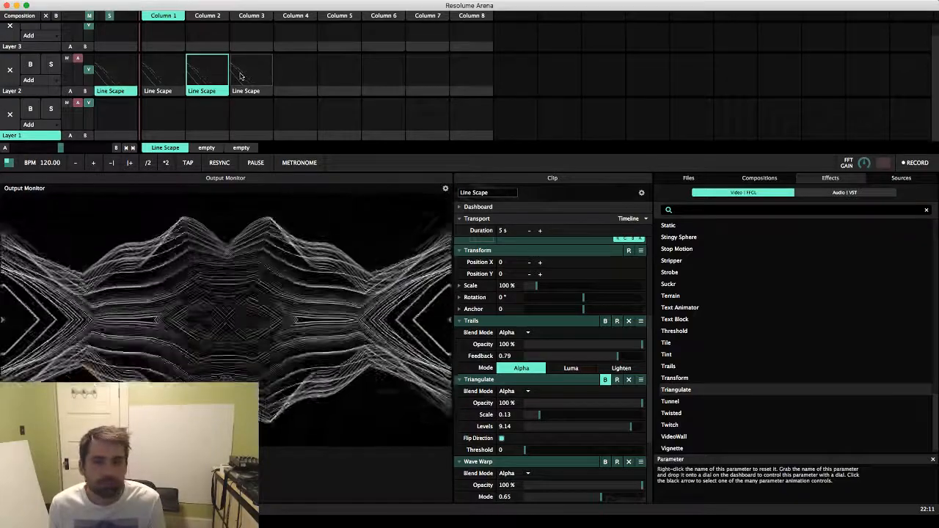
Step: Select the plain first-column clip, then the fourth Line Scape clip in Column 3
left_click(251, 69)
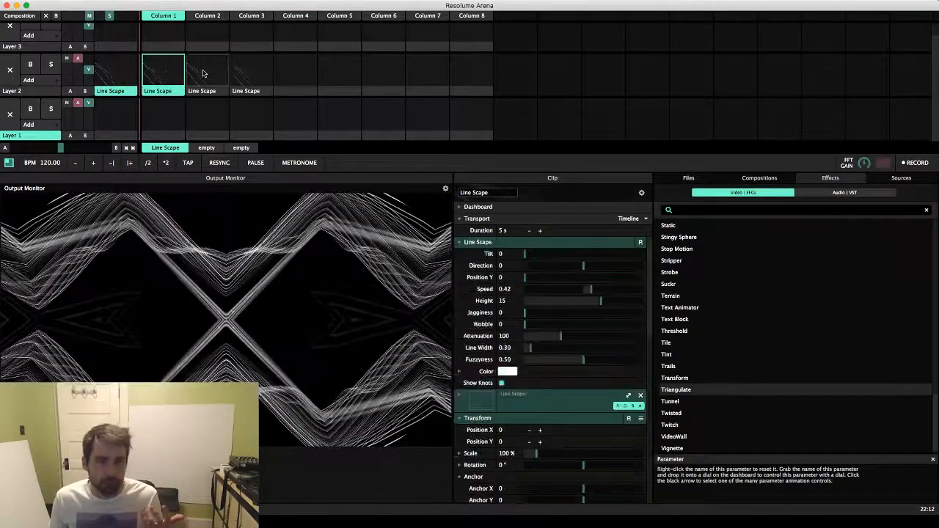
left_click(251, 74)
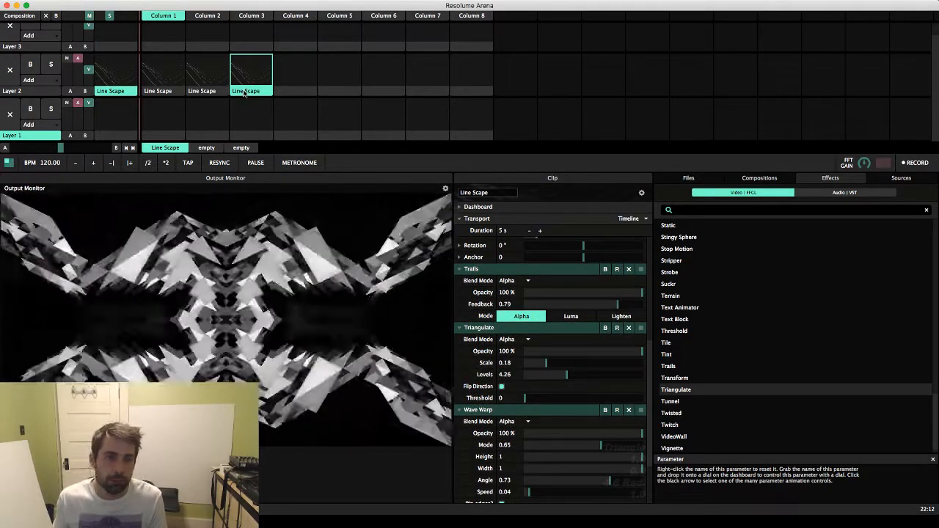
Step: Update the thumbnails of the fourth and third triangulated clips via Thumbnail > Update
right_click(251, 74)
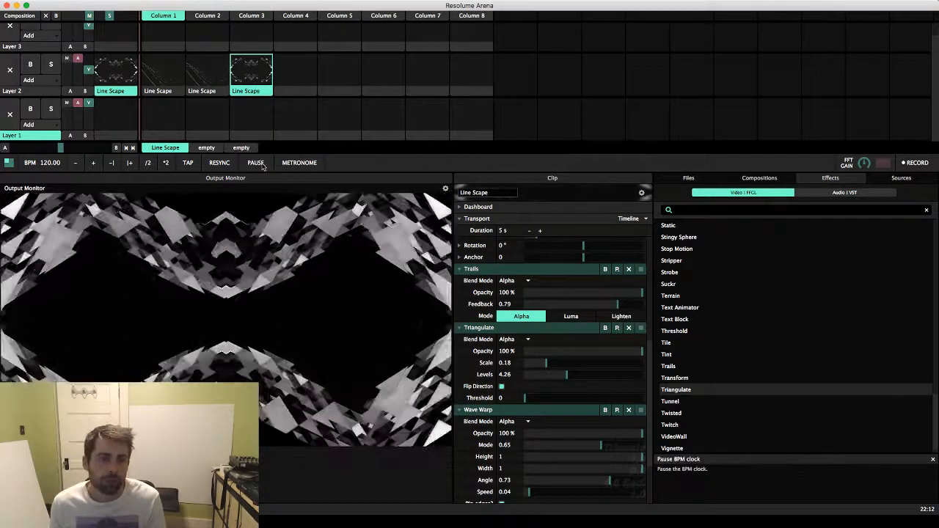
right_click(251, 73)
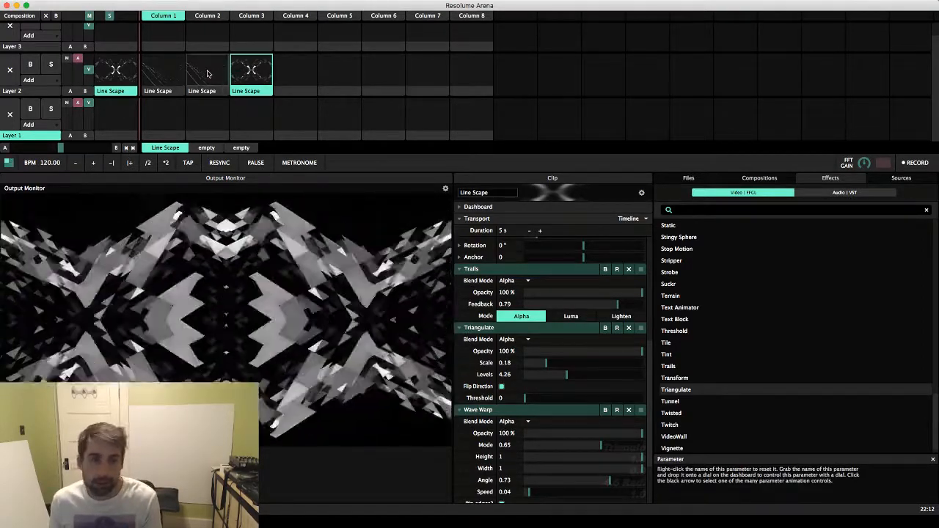
right_click(207, 74)
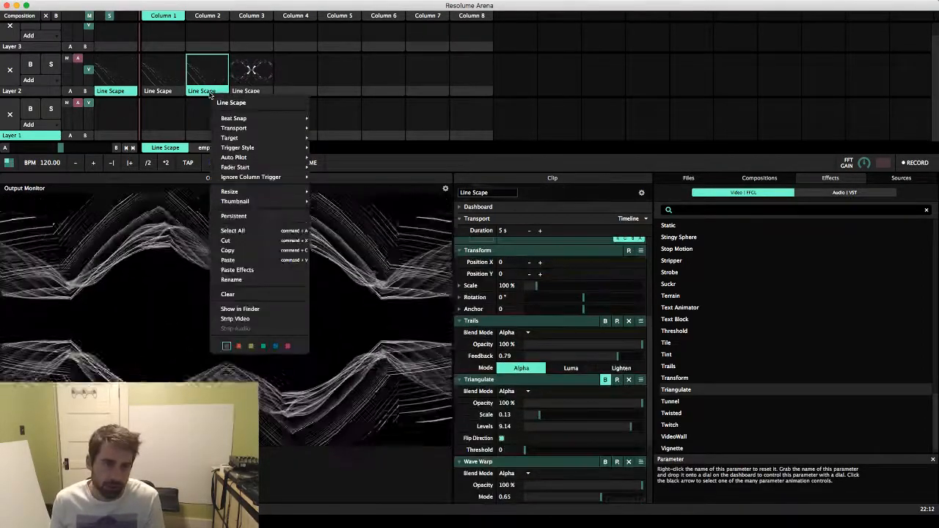
mouse_move(235, 201)
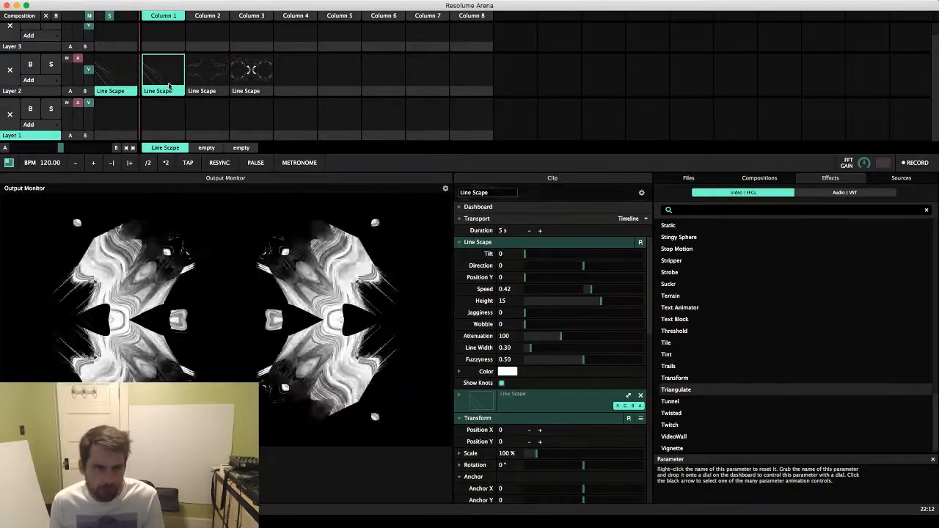
Step: Refresh the Column 1 mirrored clip's thumbnail to show its mirrored swirls
right_click(162, 73)
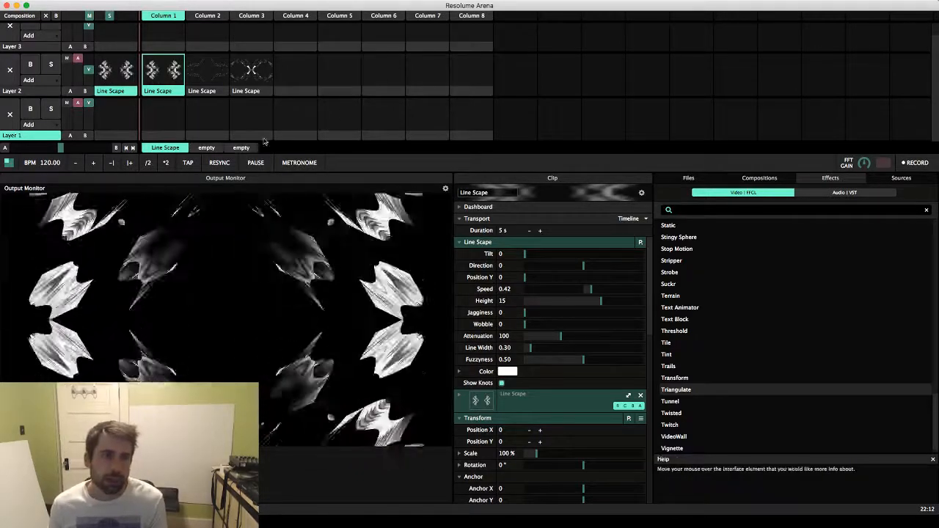
right_click(163, 70)
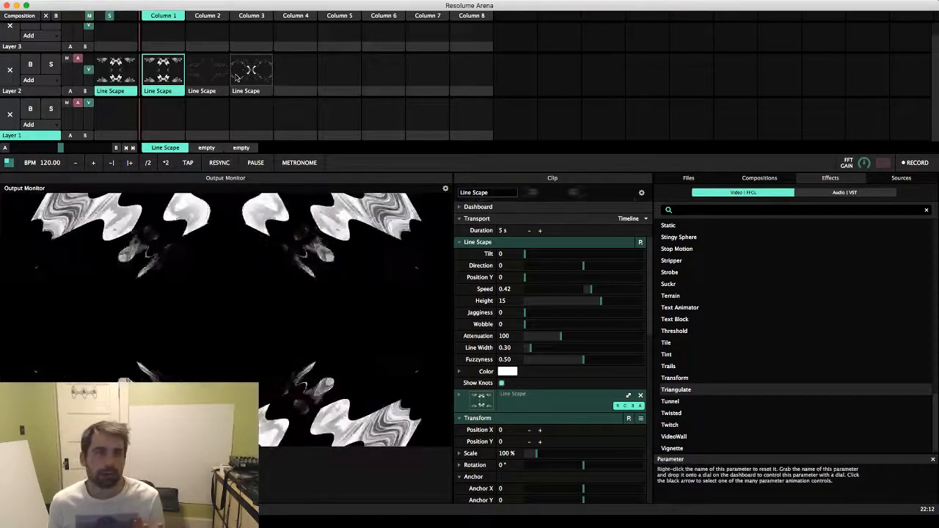
left_click(251, 69)
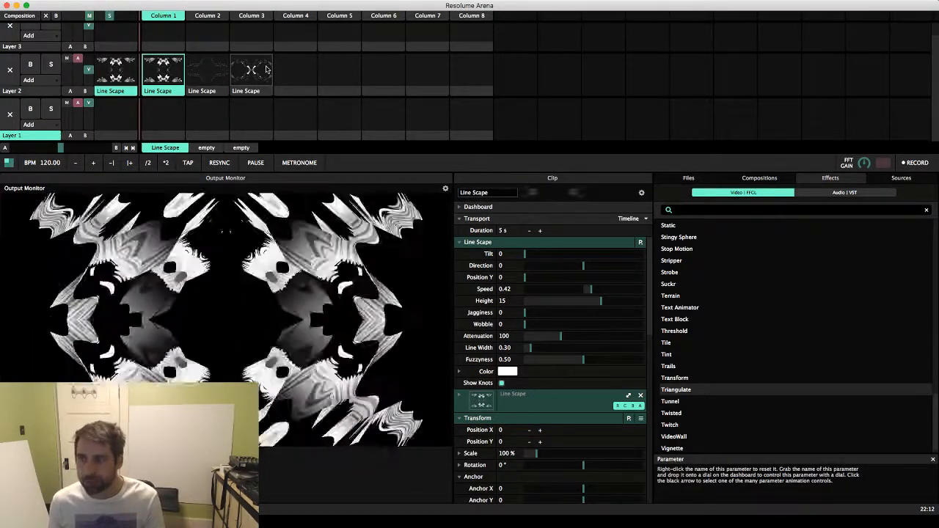